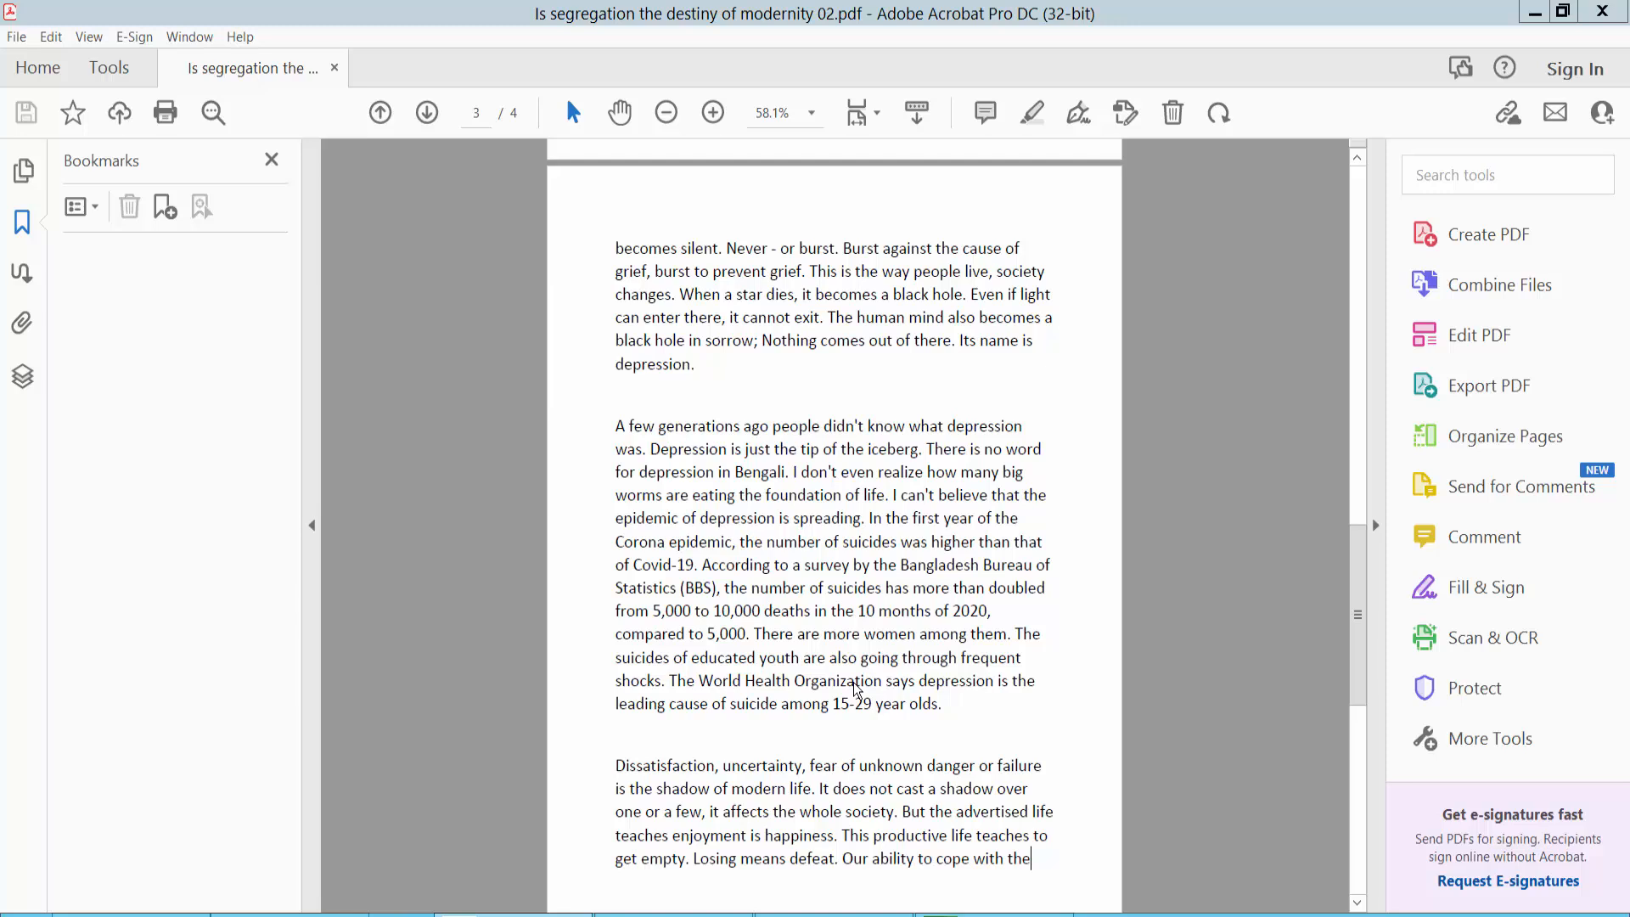
mouse_move(929, 429)
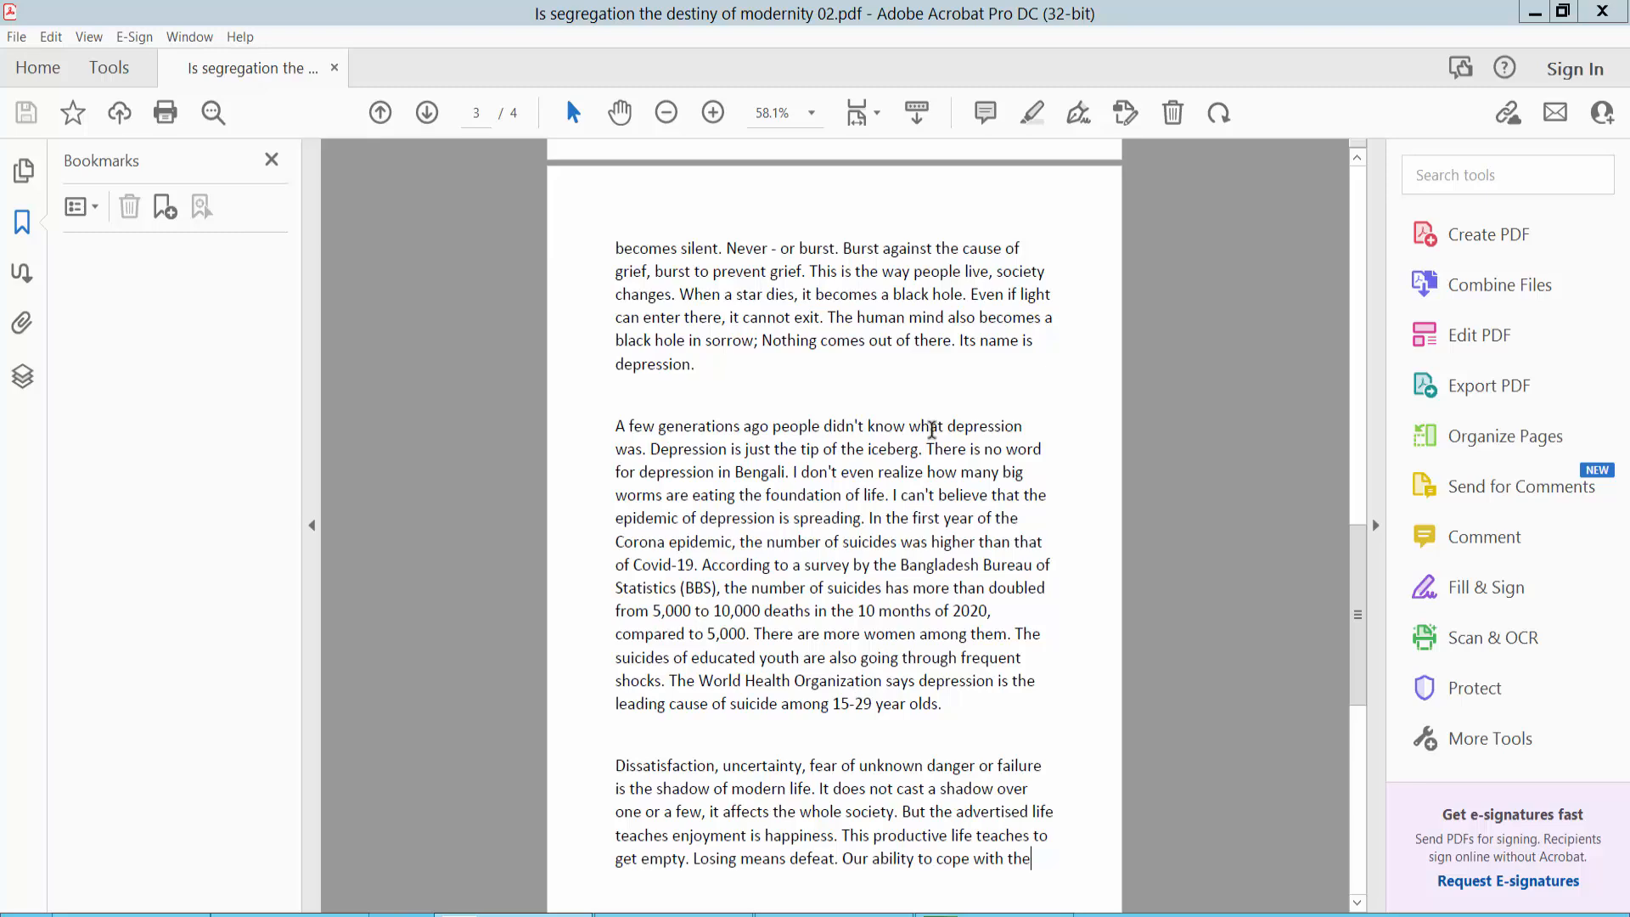
mouse_move(1017, 58)
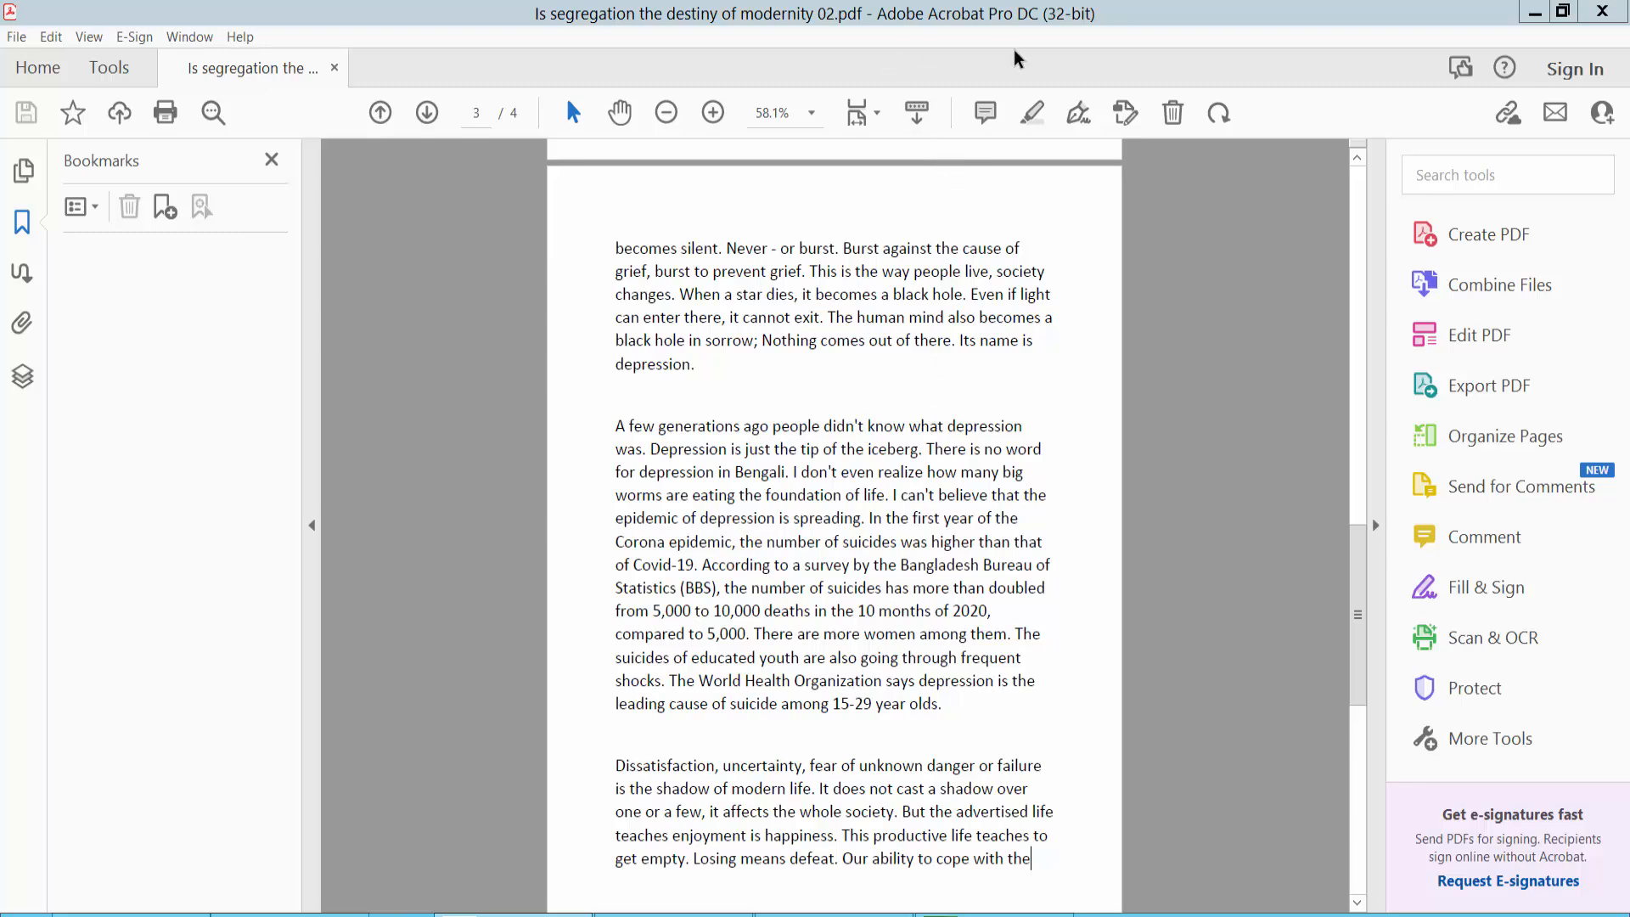
Scroll back to the article title at the top of page 1
scroll(down, 3)
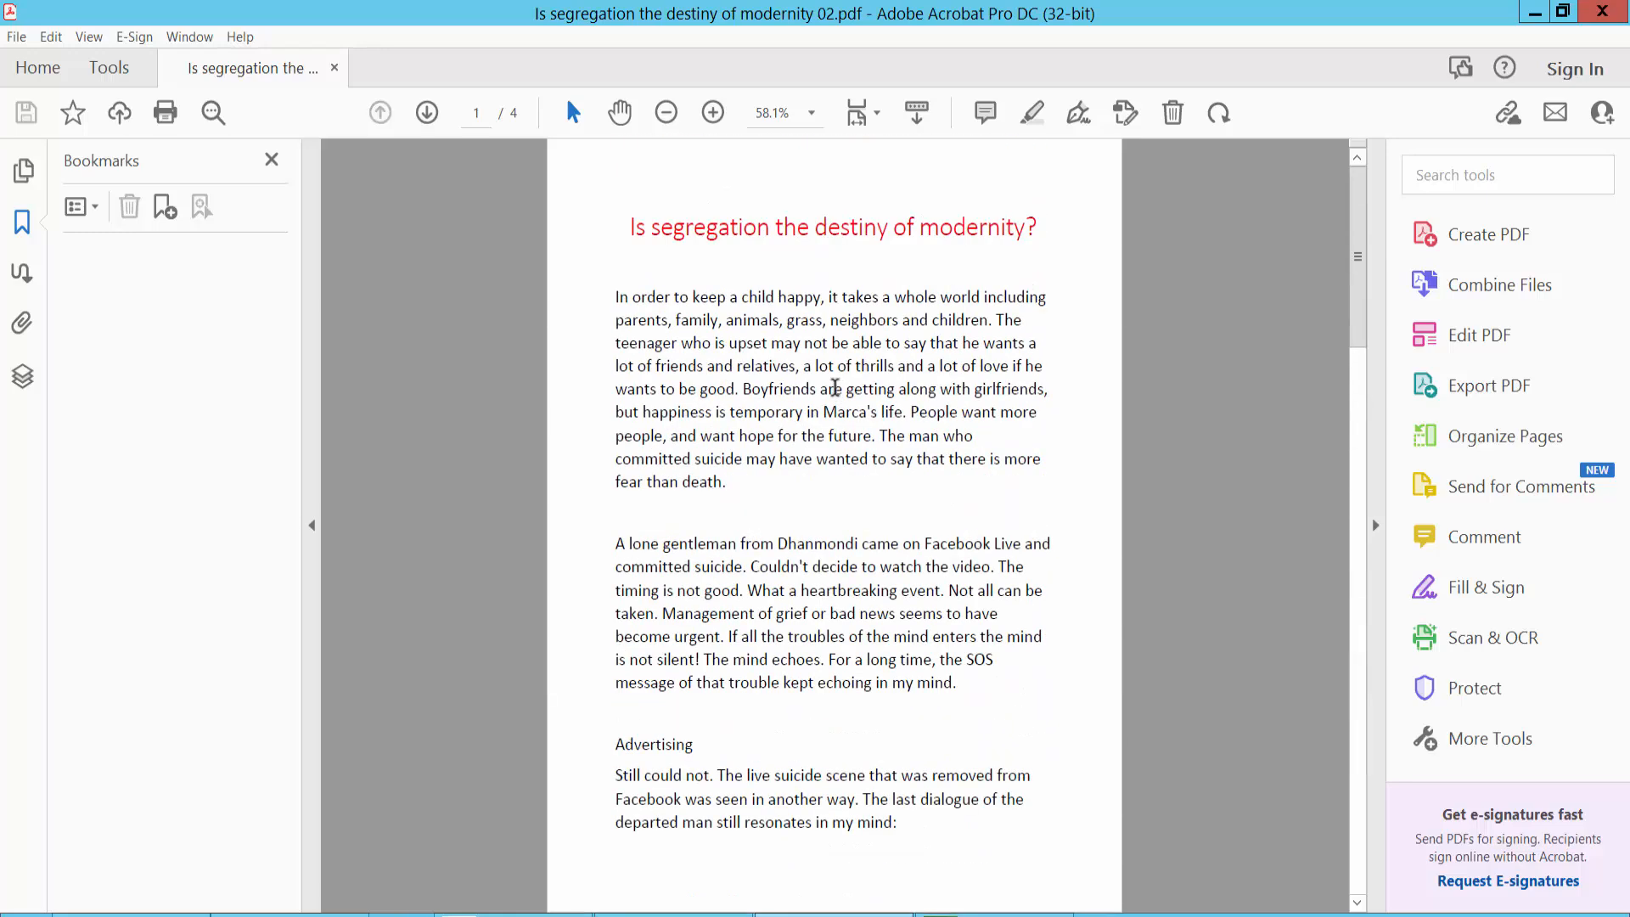
Enter Edit PDF mode from Tools with Show bounding boxes unchecked
click(109, 68)
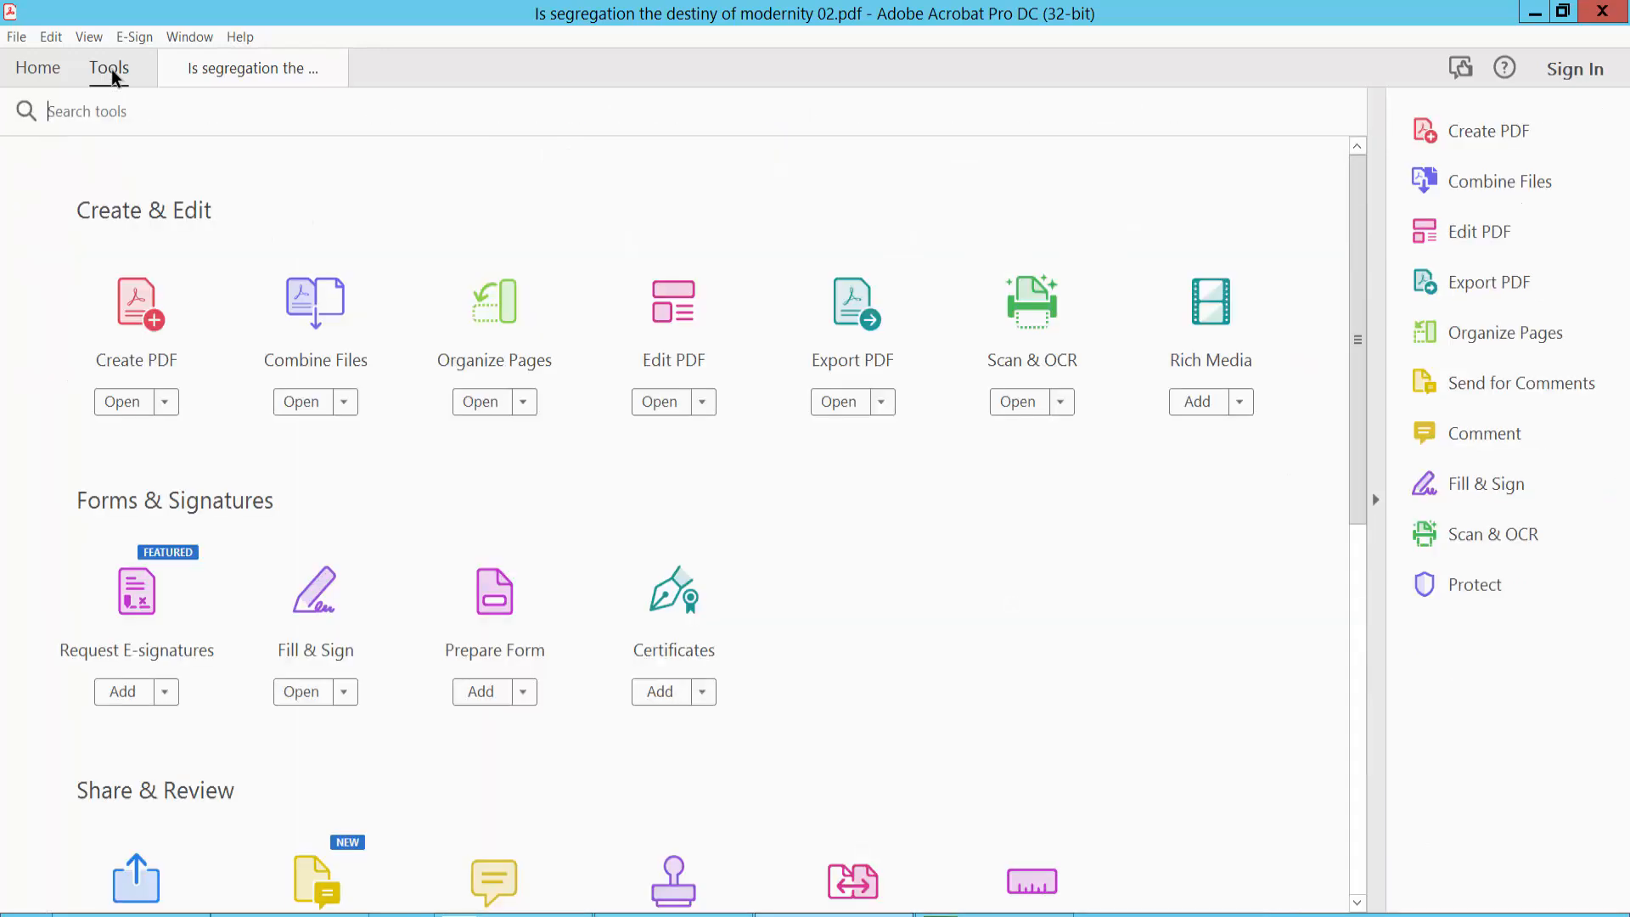
mouse_move(674, 313)
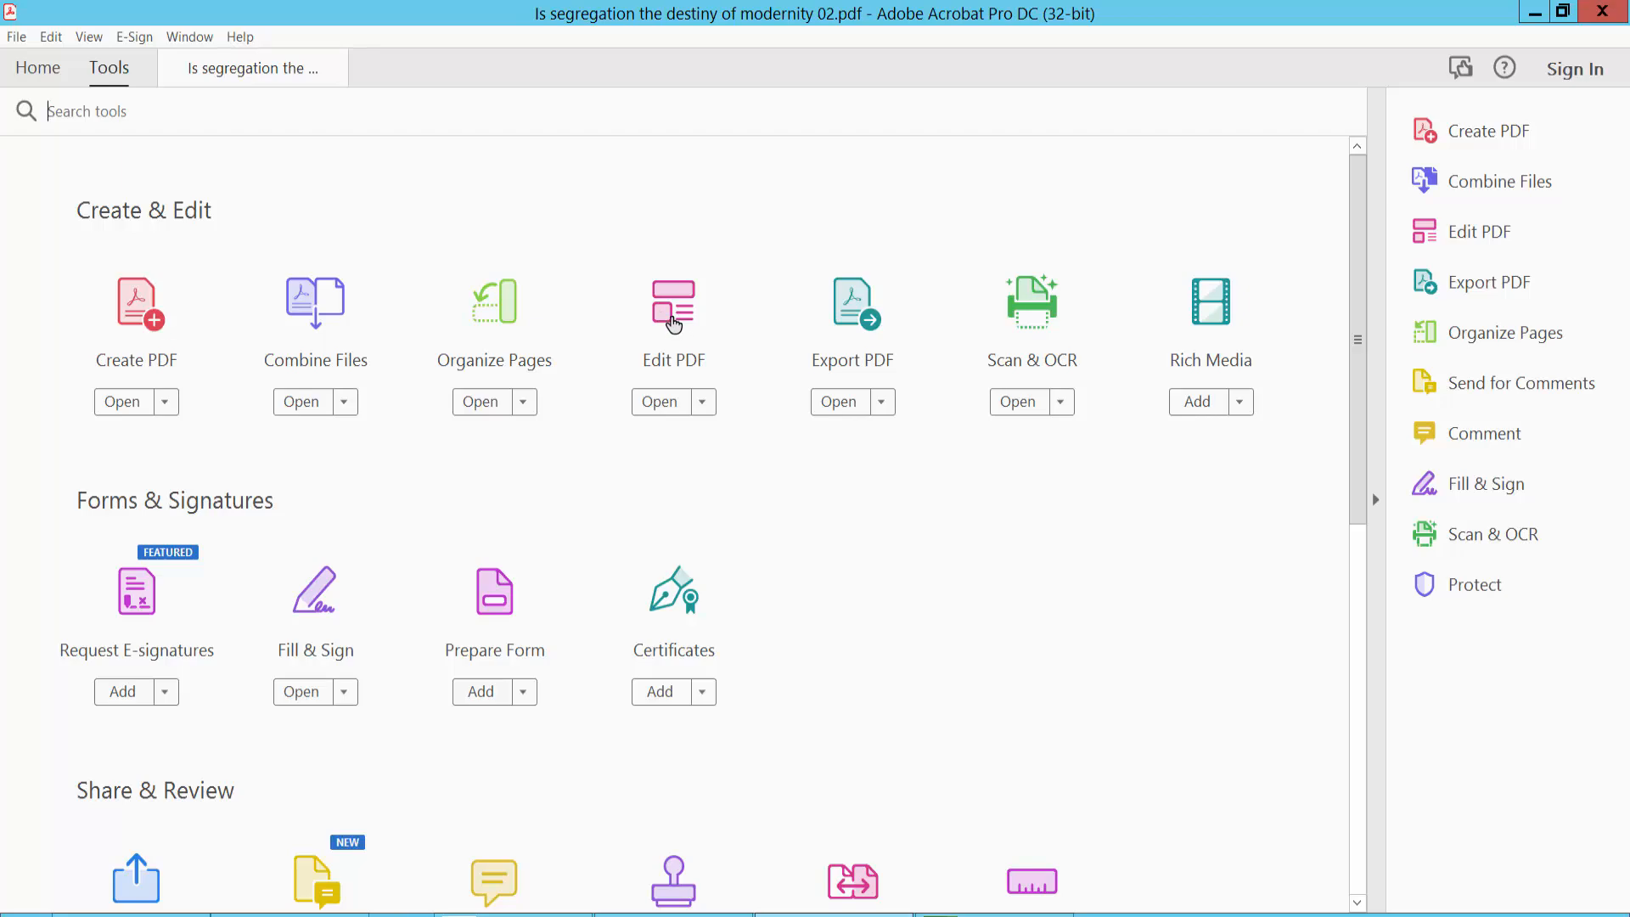
click(674, 322)
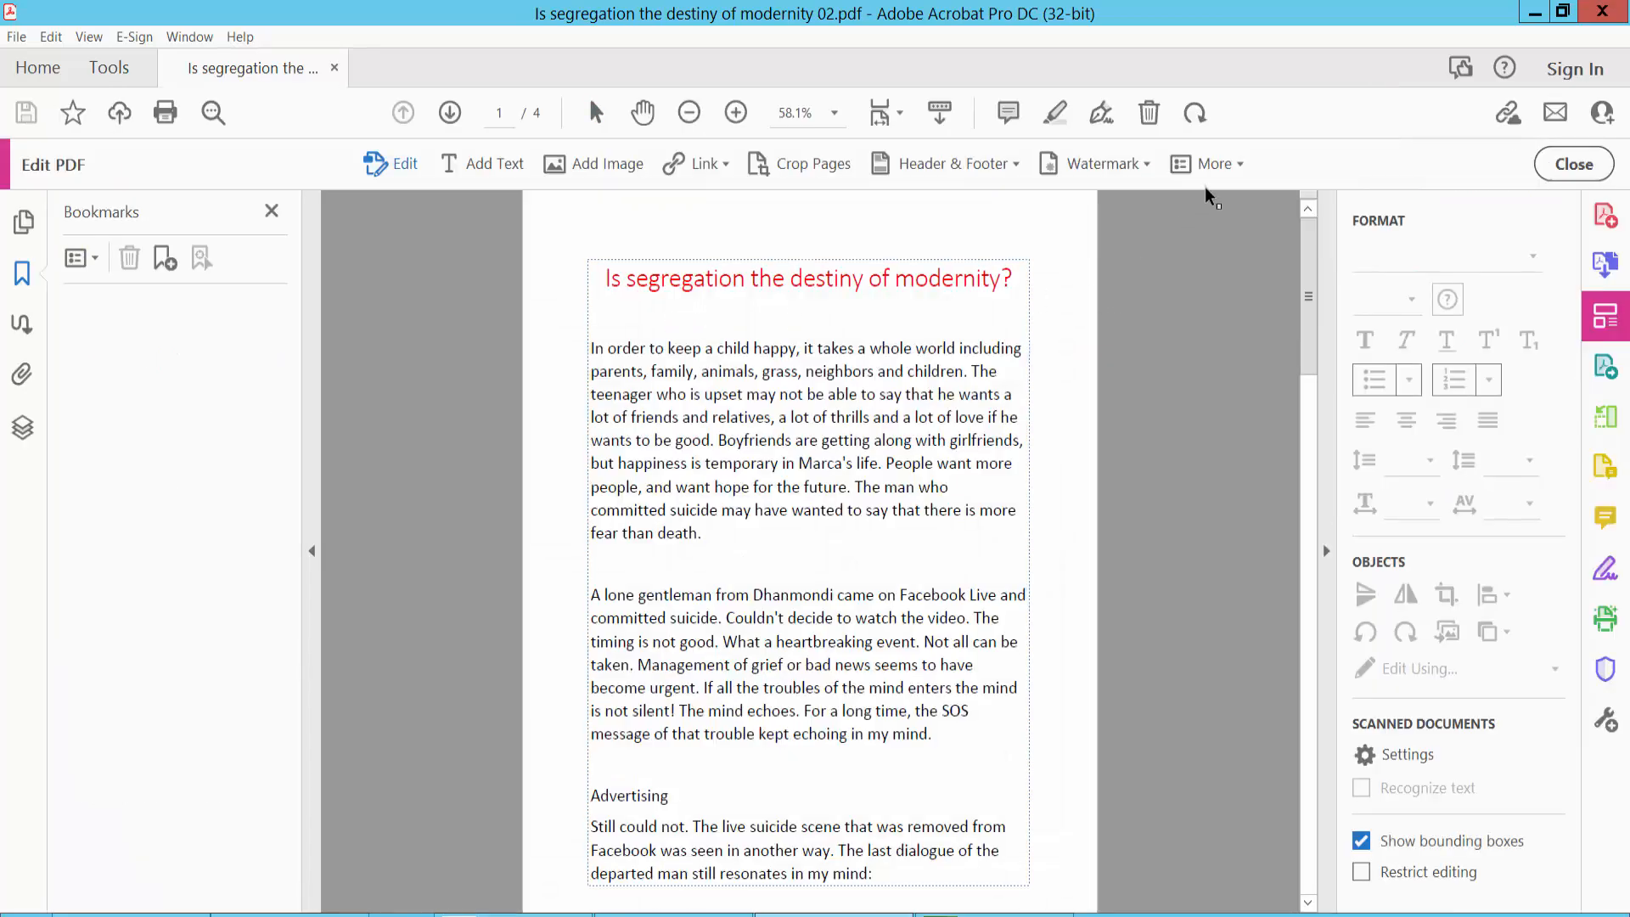
click(1207, 163)
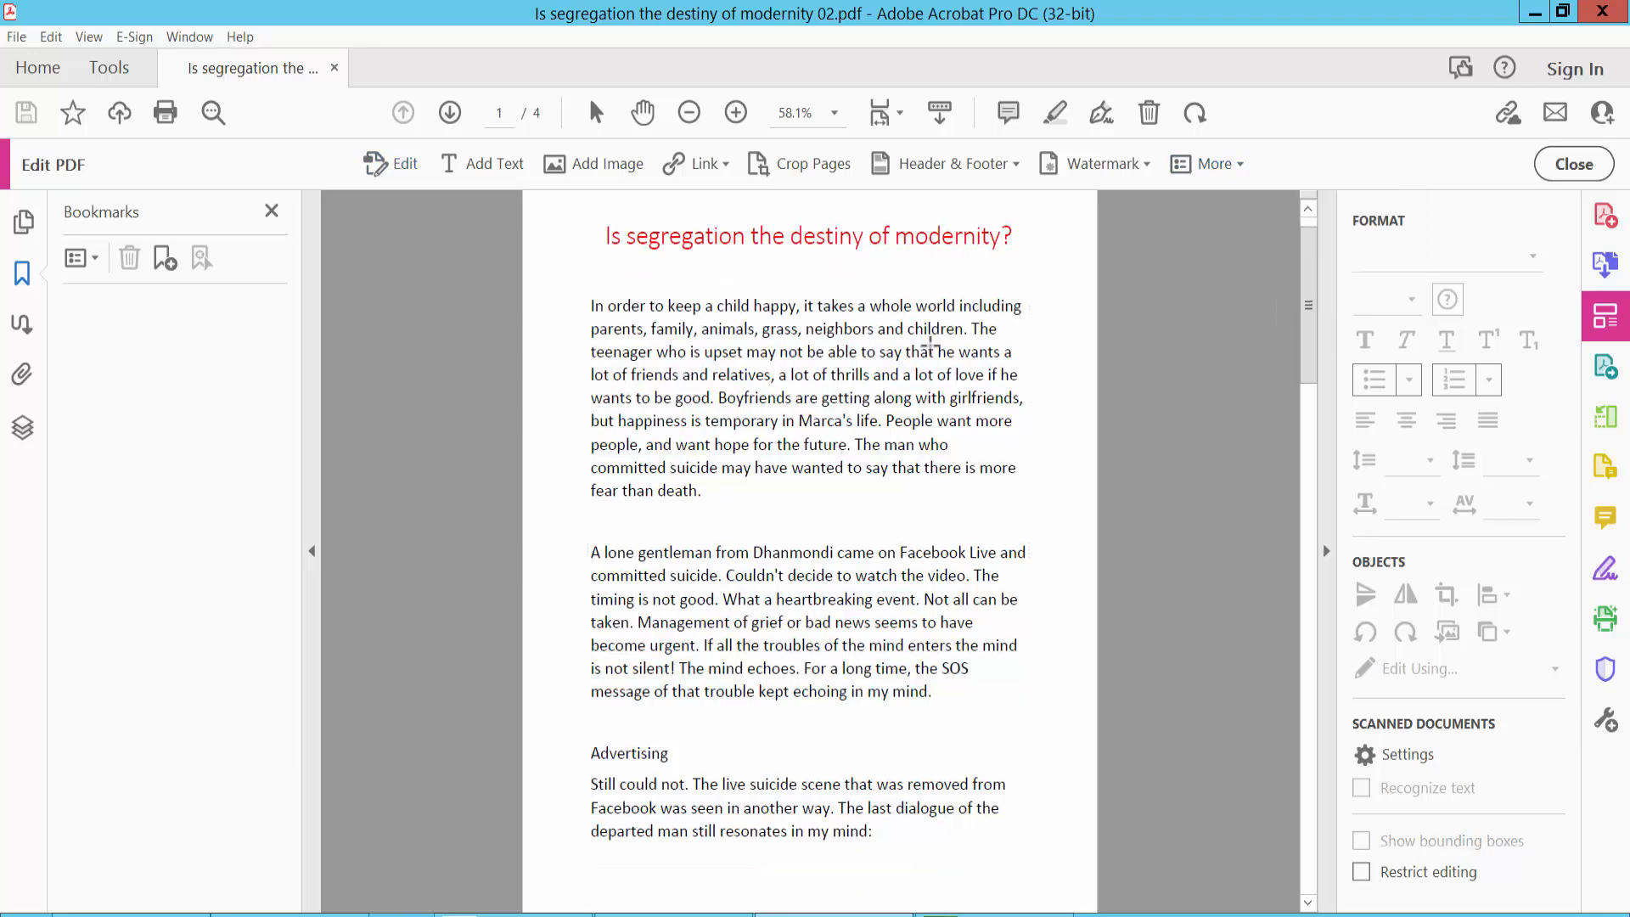
Set the Dhanmondi paragraph's article box Title to 'box -01' in its Properties
scroll(down, 3)
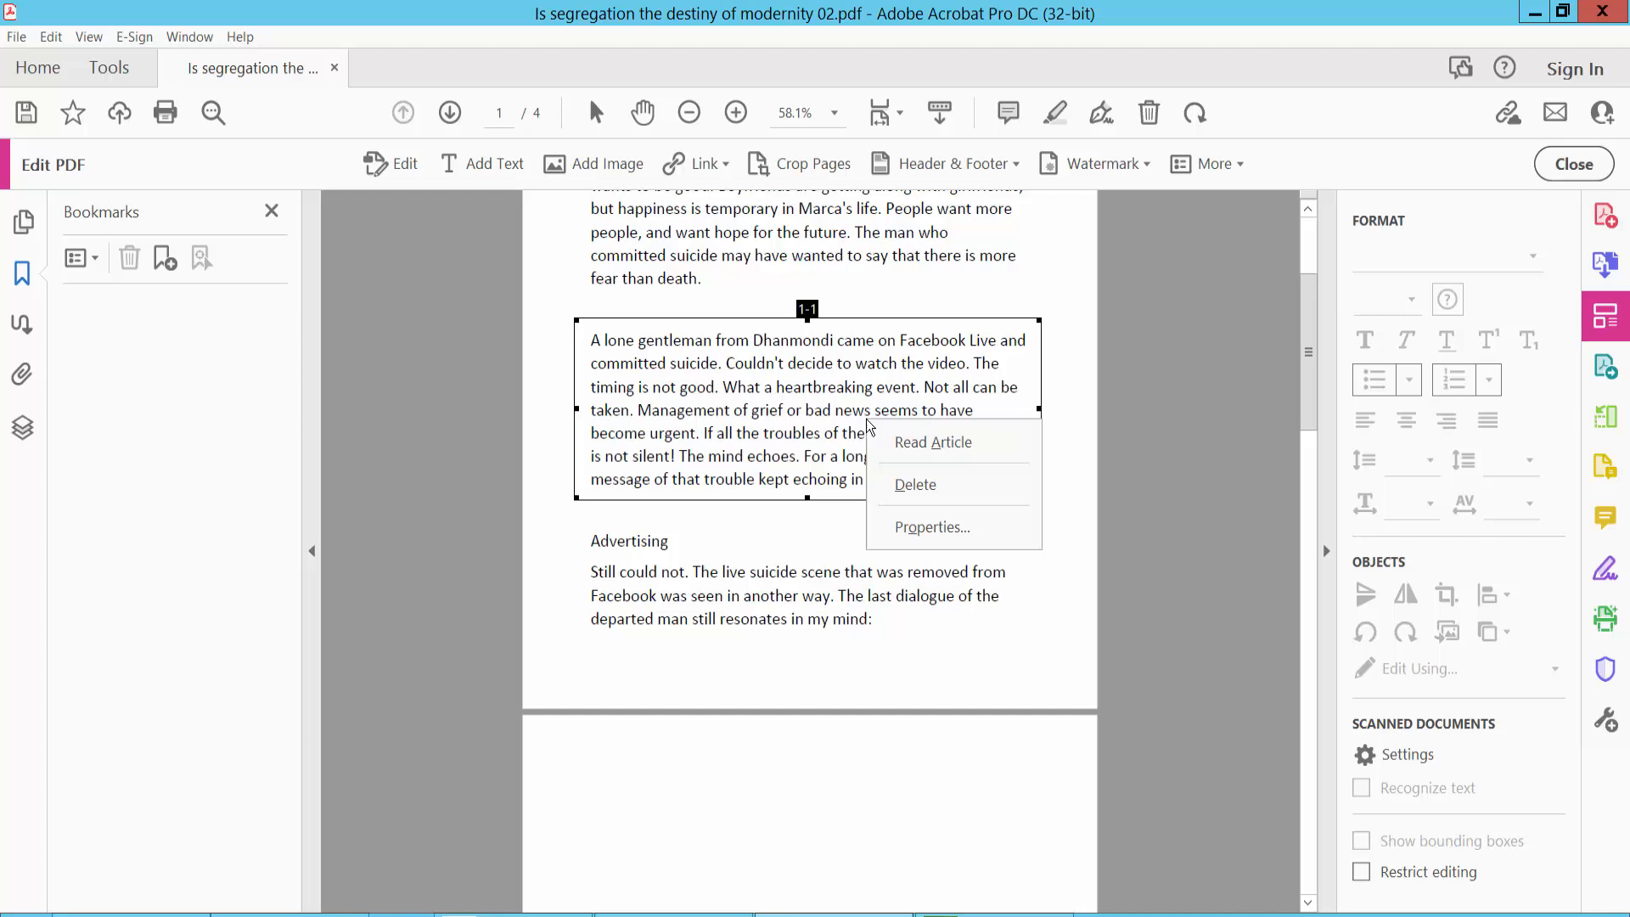
click(930, 527)
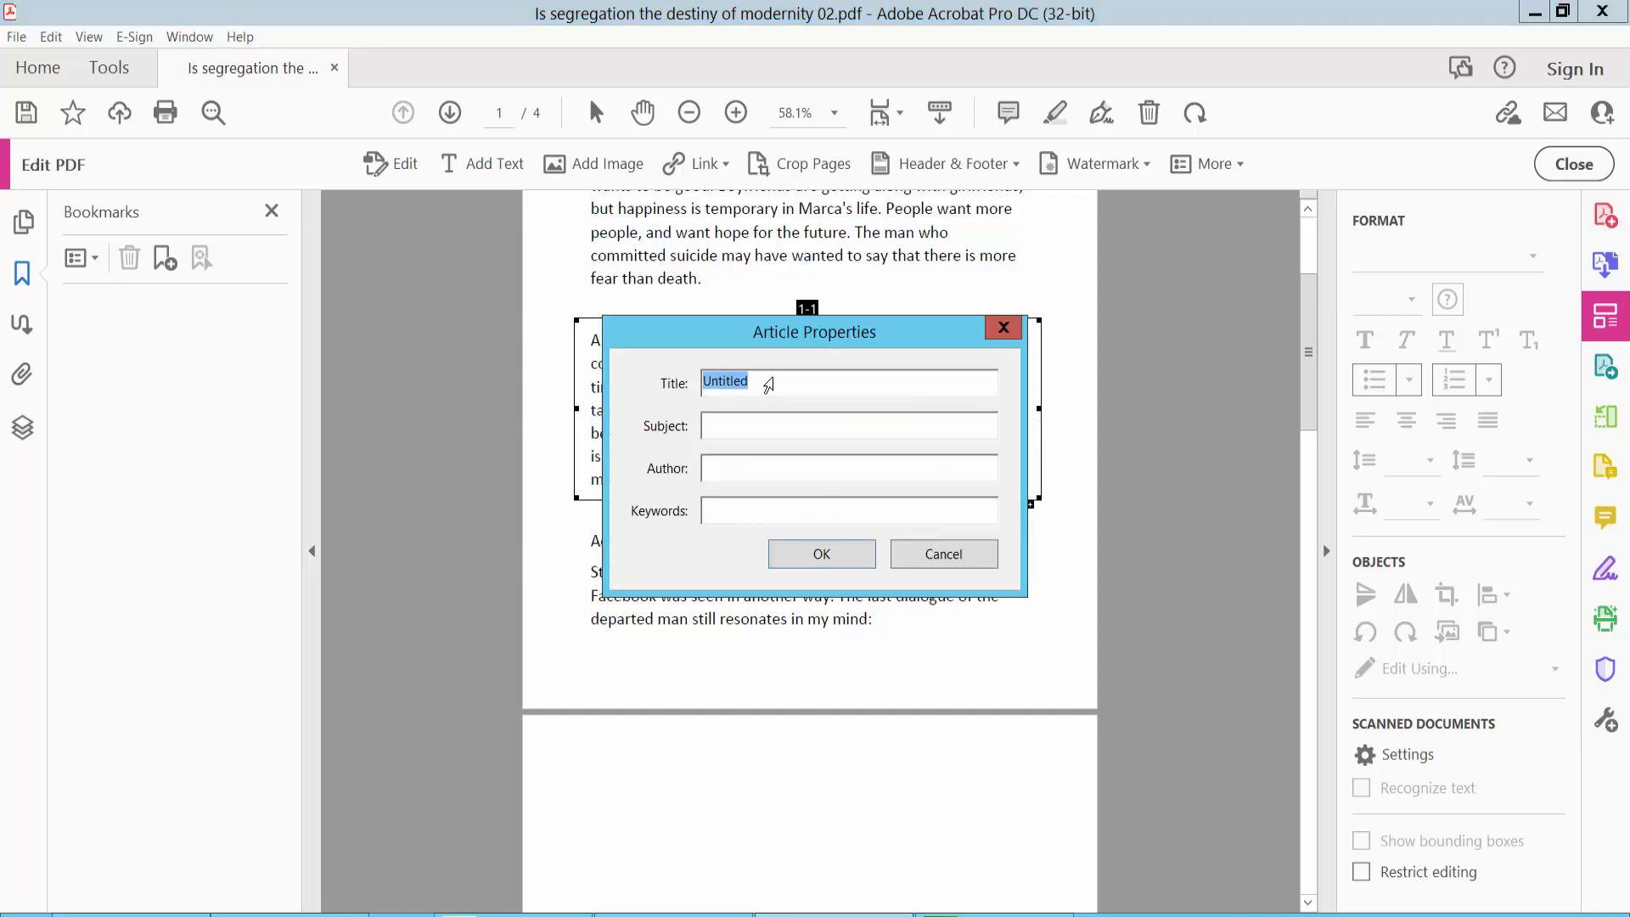
text(box)
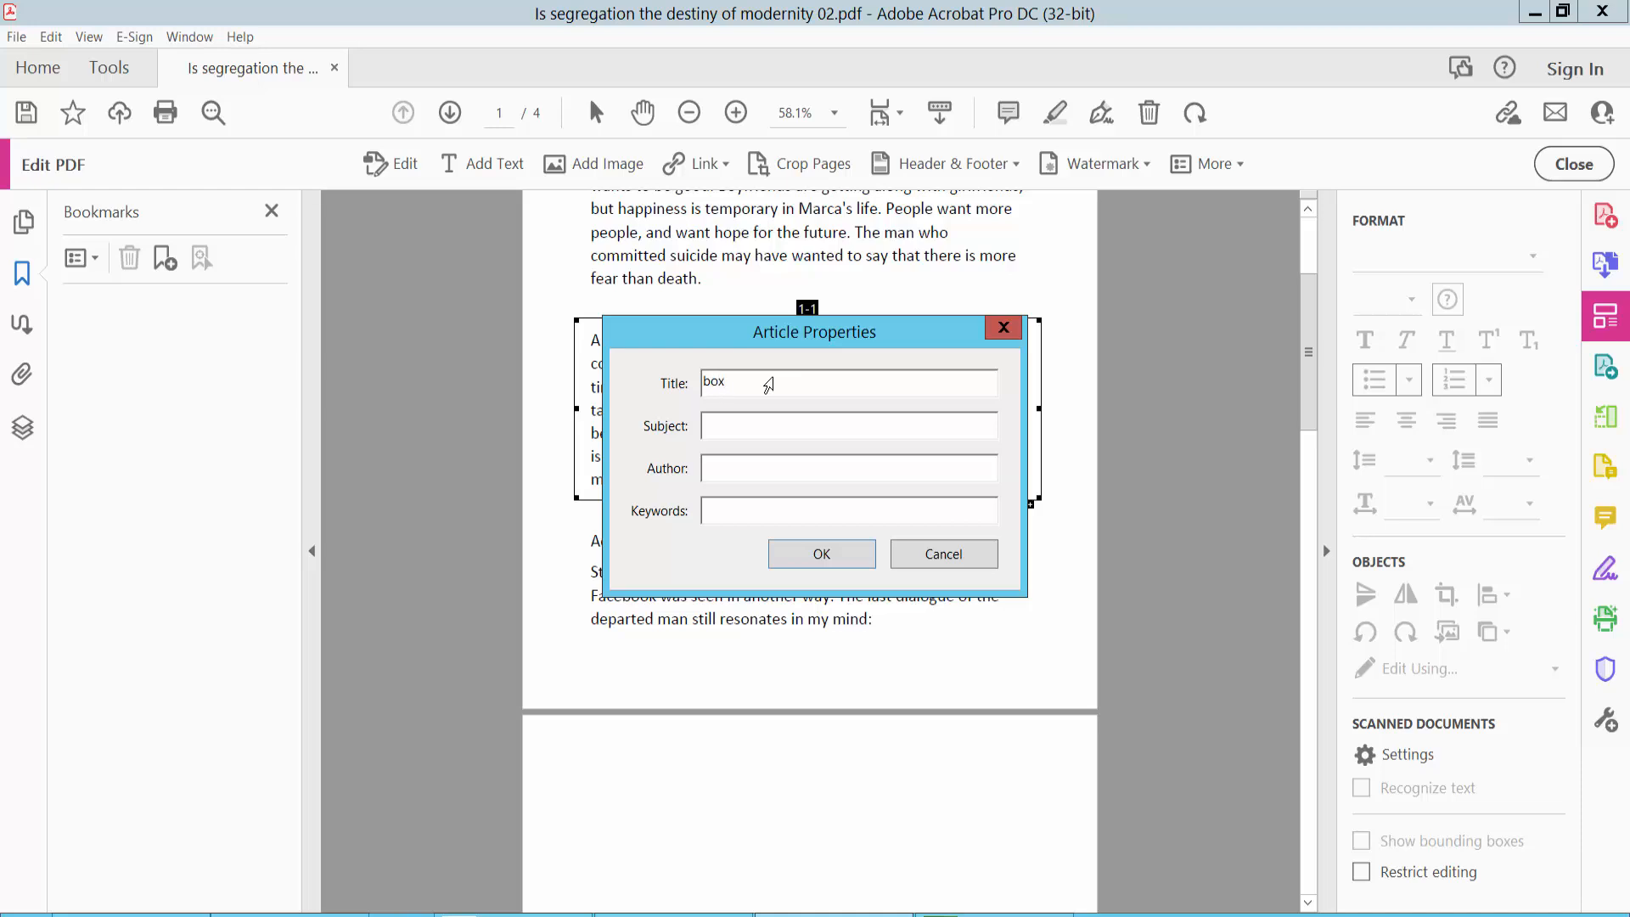
text(-01)
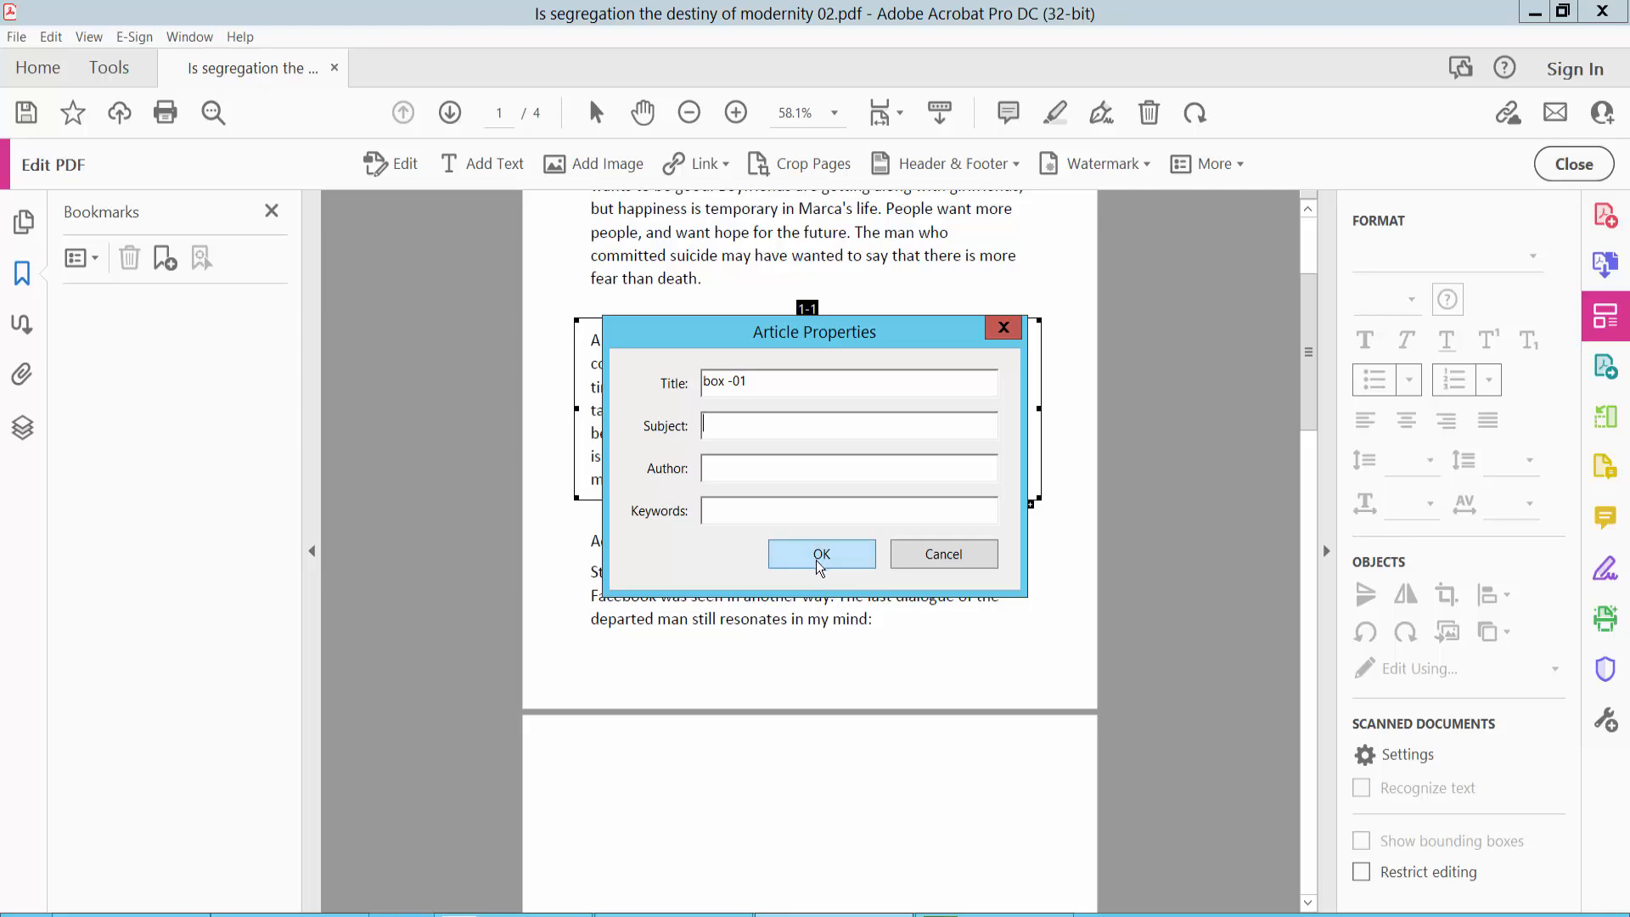
click(820, 553)
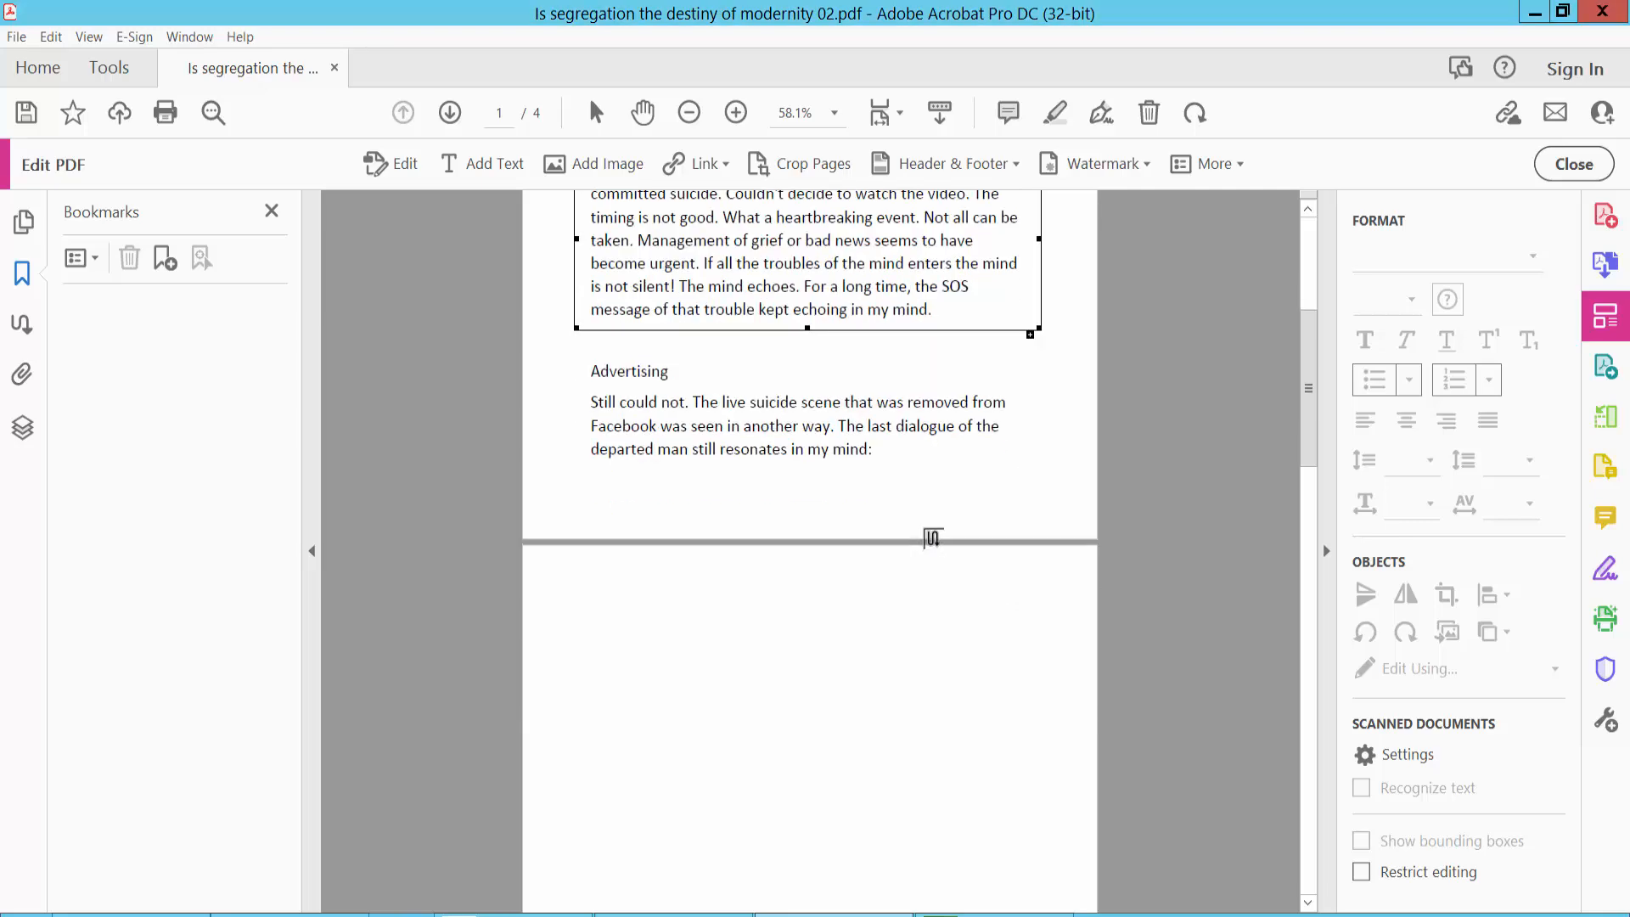
Set the page 3 opening paragraph's article box Title to 'box -02' in its Properties
scroll(down, 3)
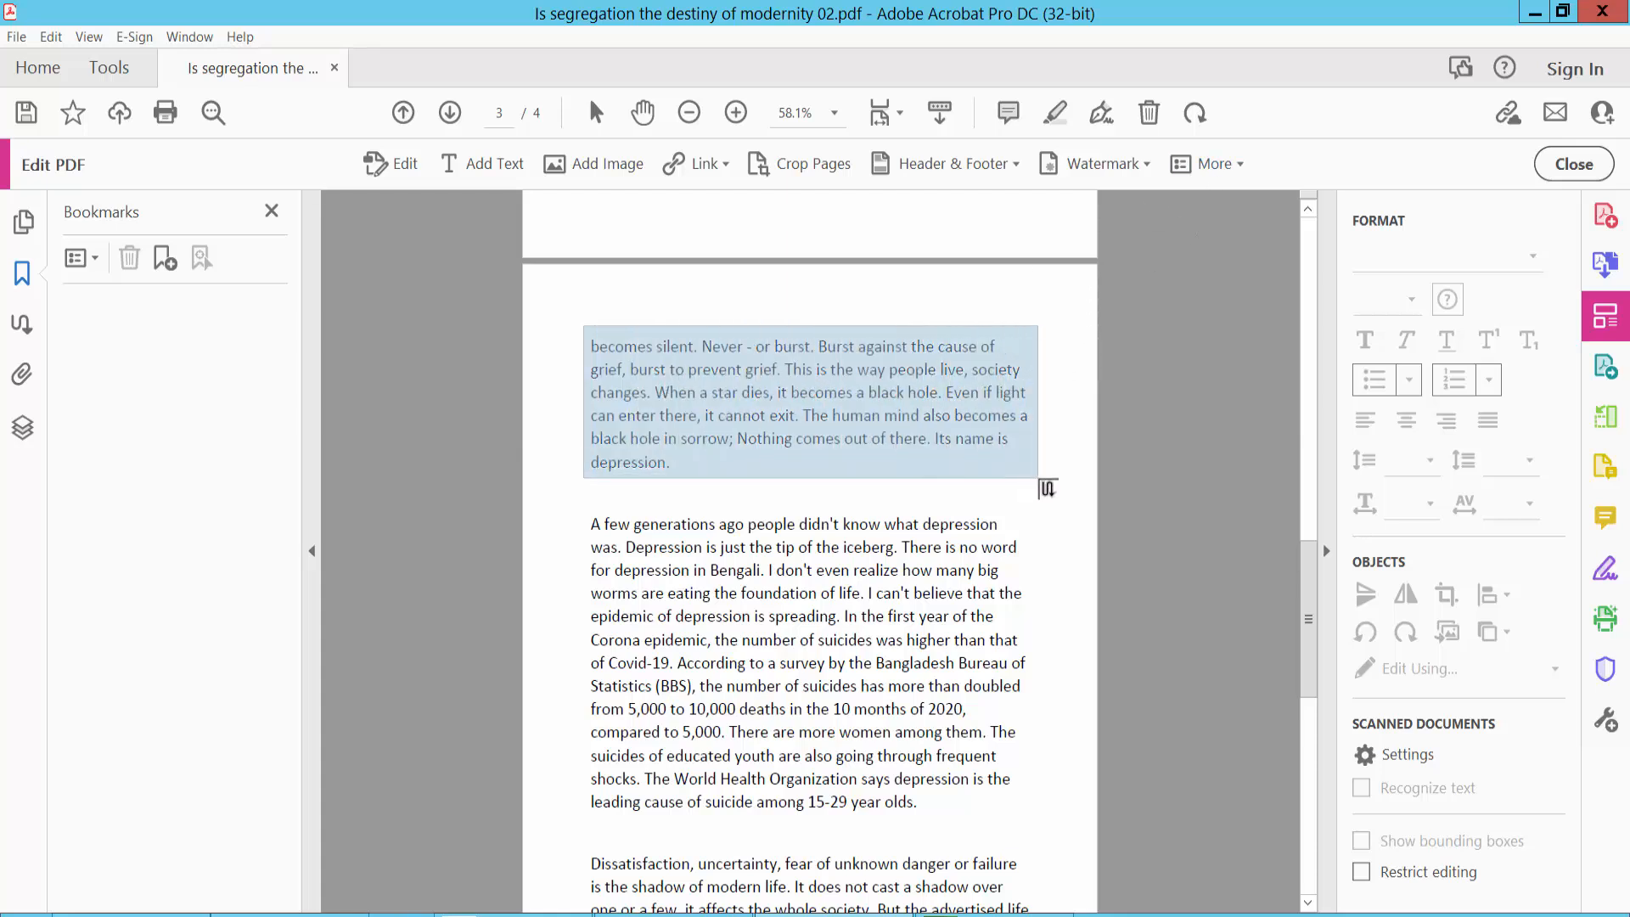
right_click(811, 416)
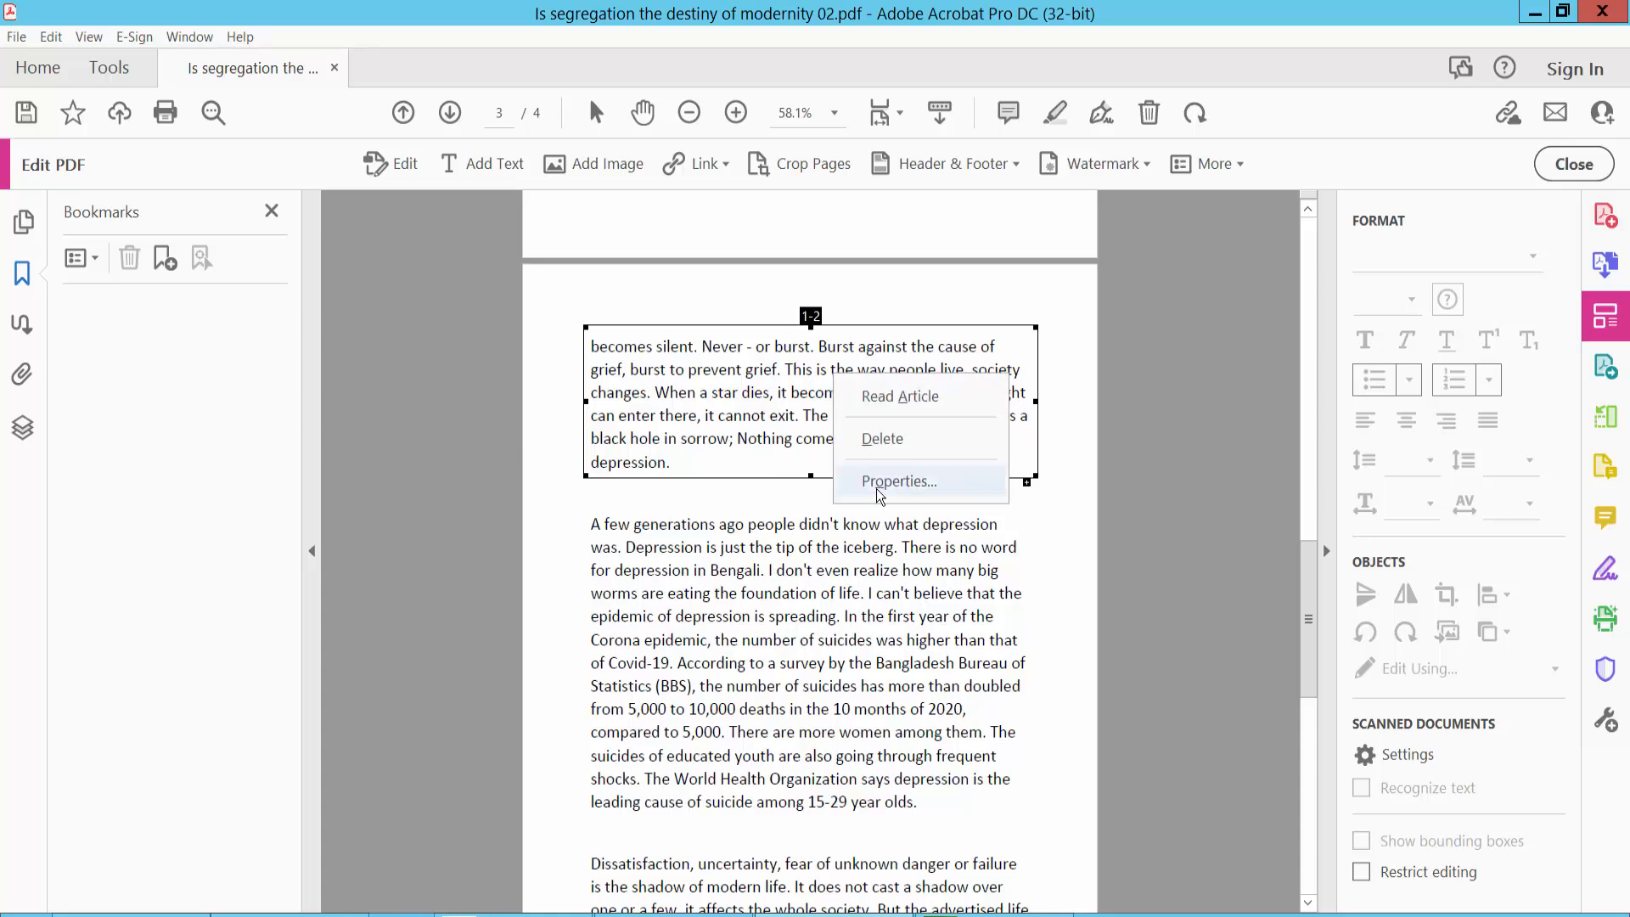
click(898, 480)
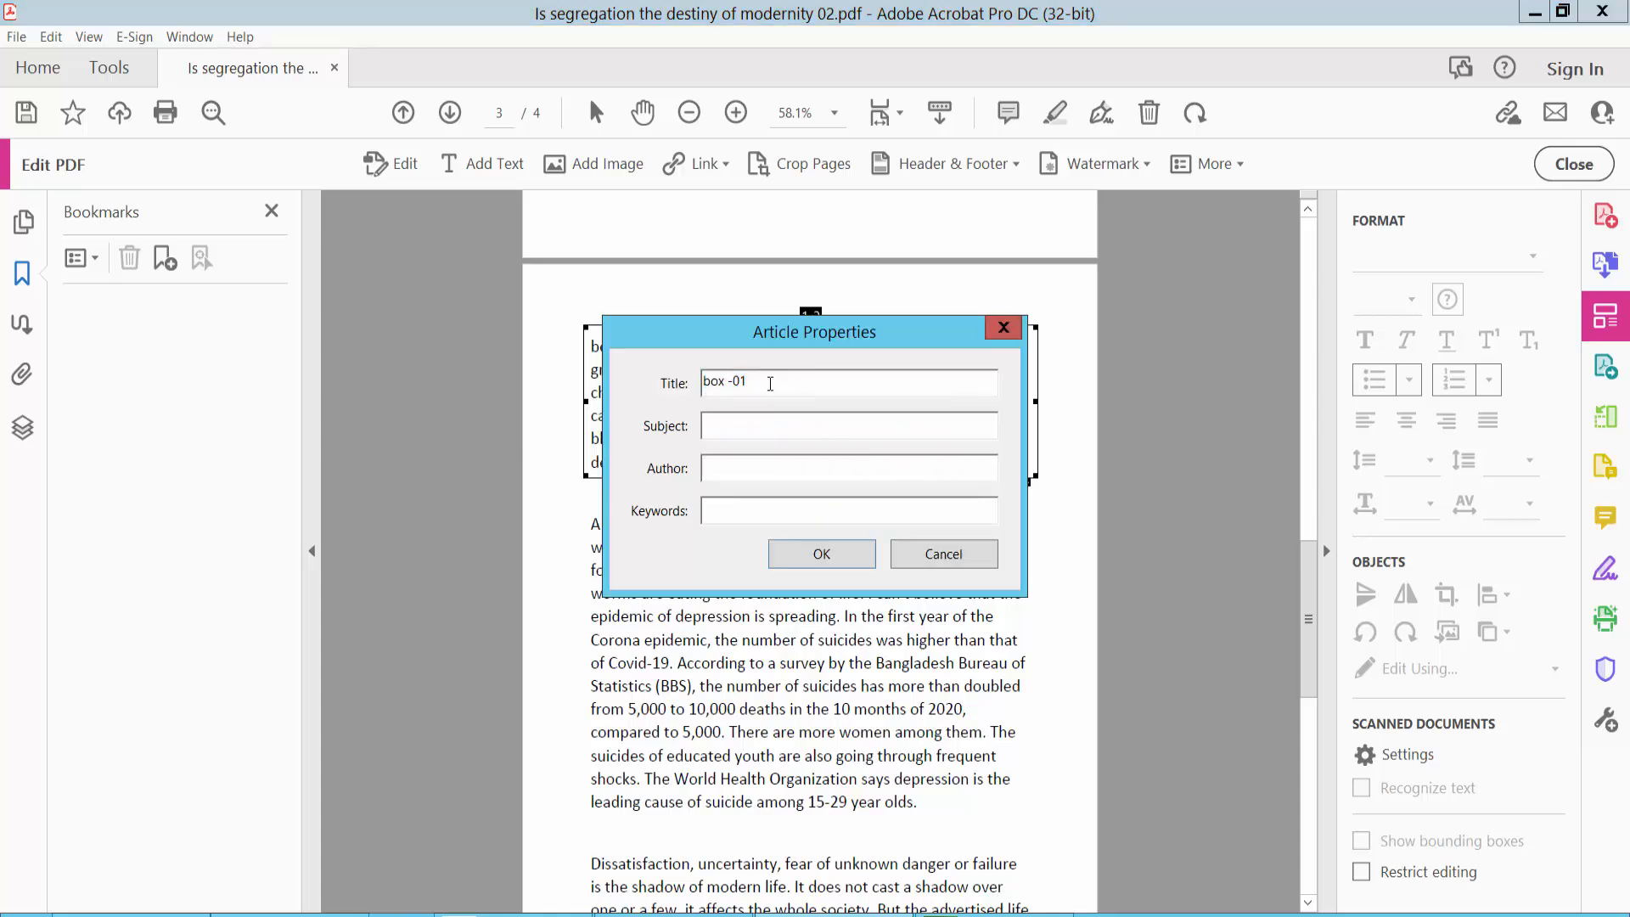
double_click(739, 382)
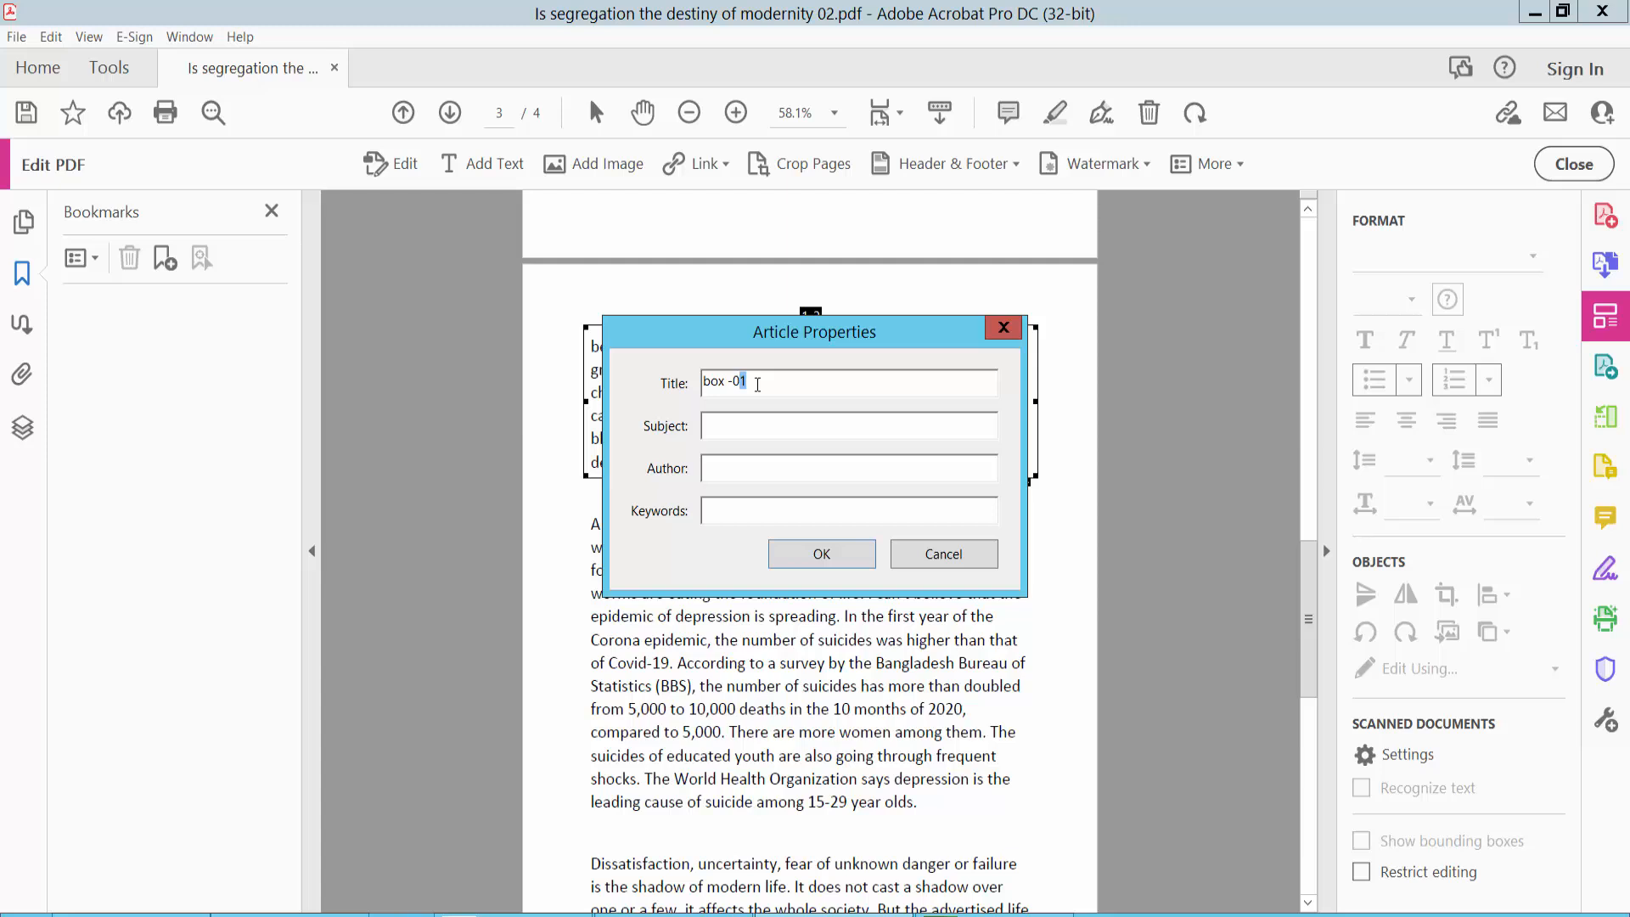
text(2)
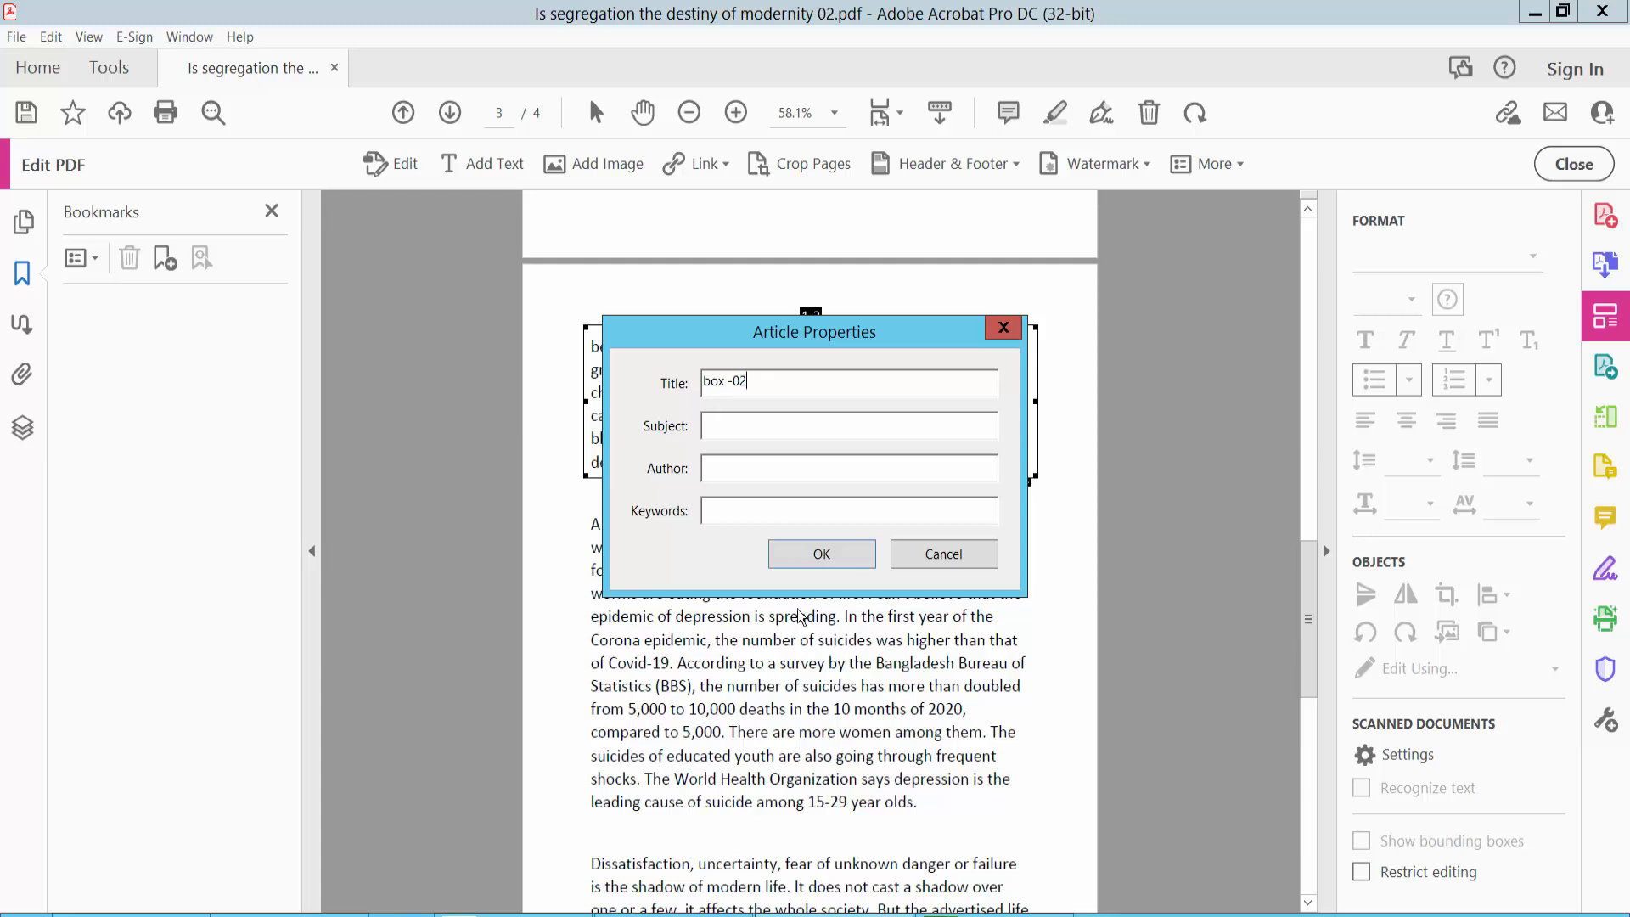
click(820, 553)
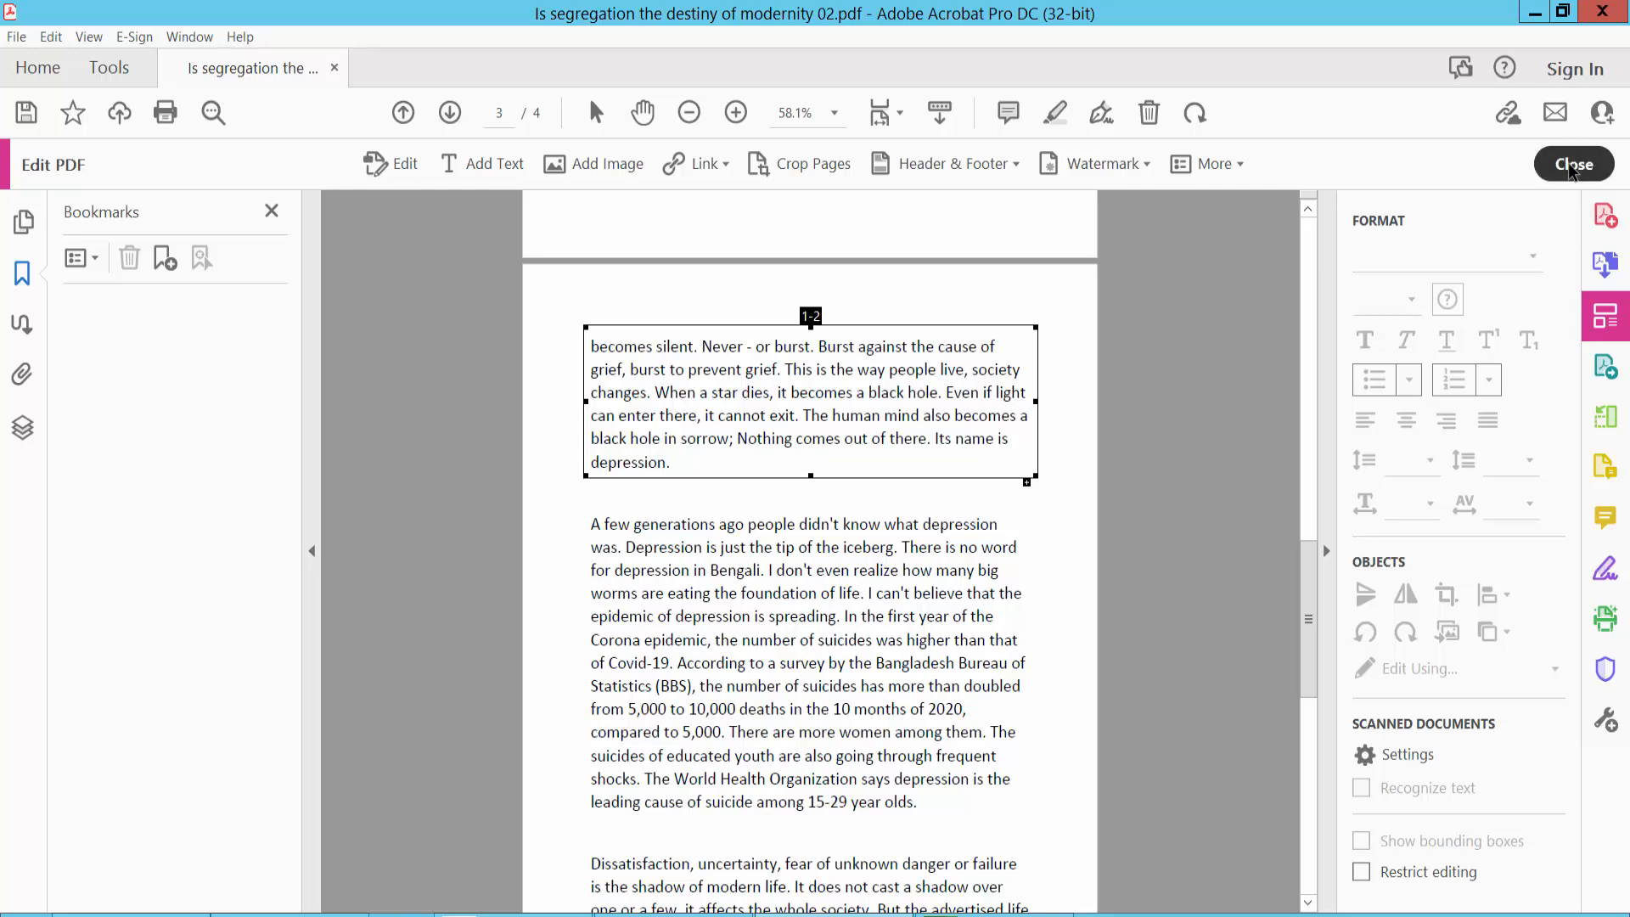
Close Edit PDF and show the Articles navigation pane listing 'box -02'
click(1572, 163)
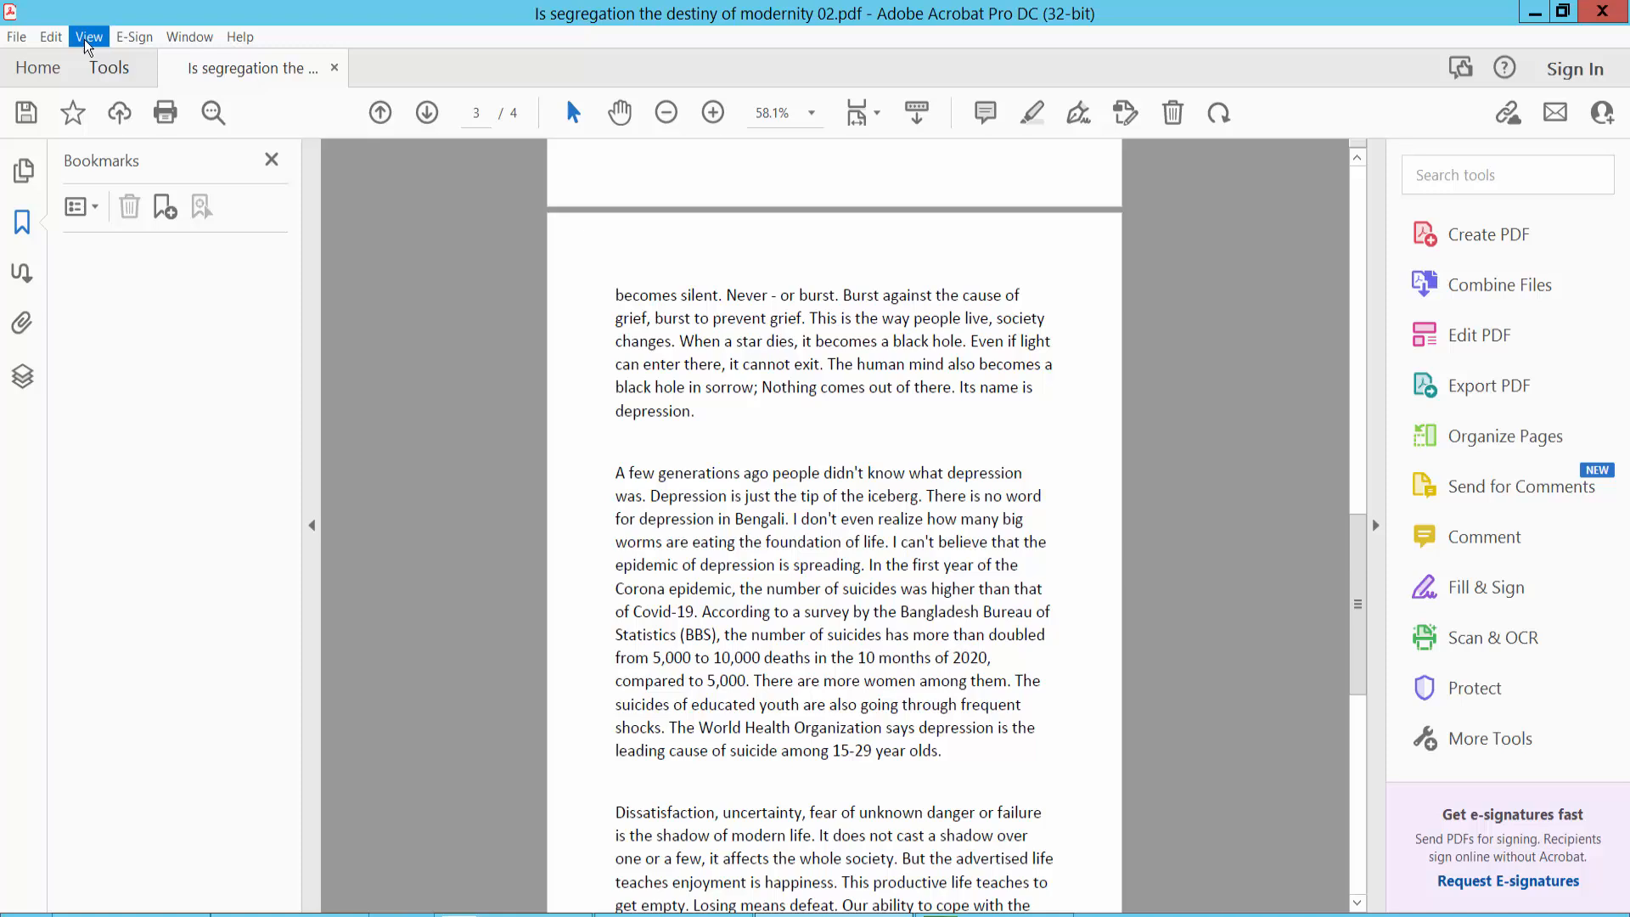
click(88, 36)
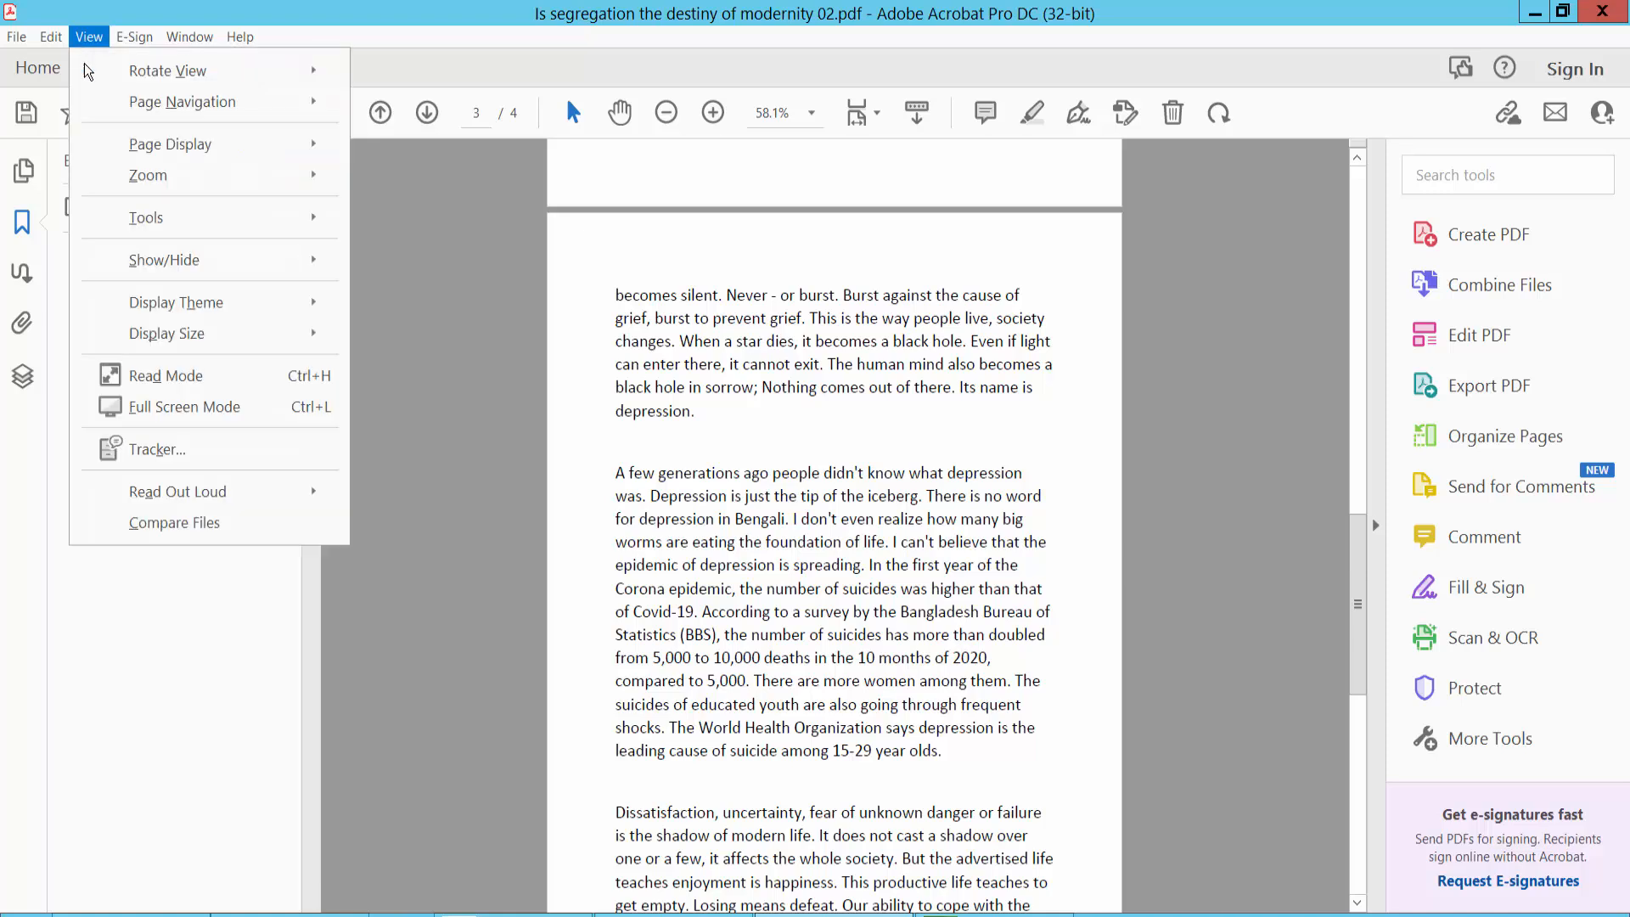
click(165, 259)
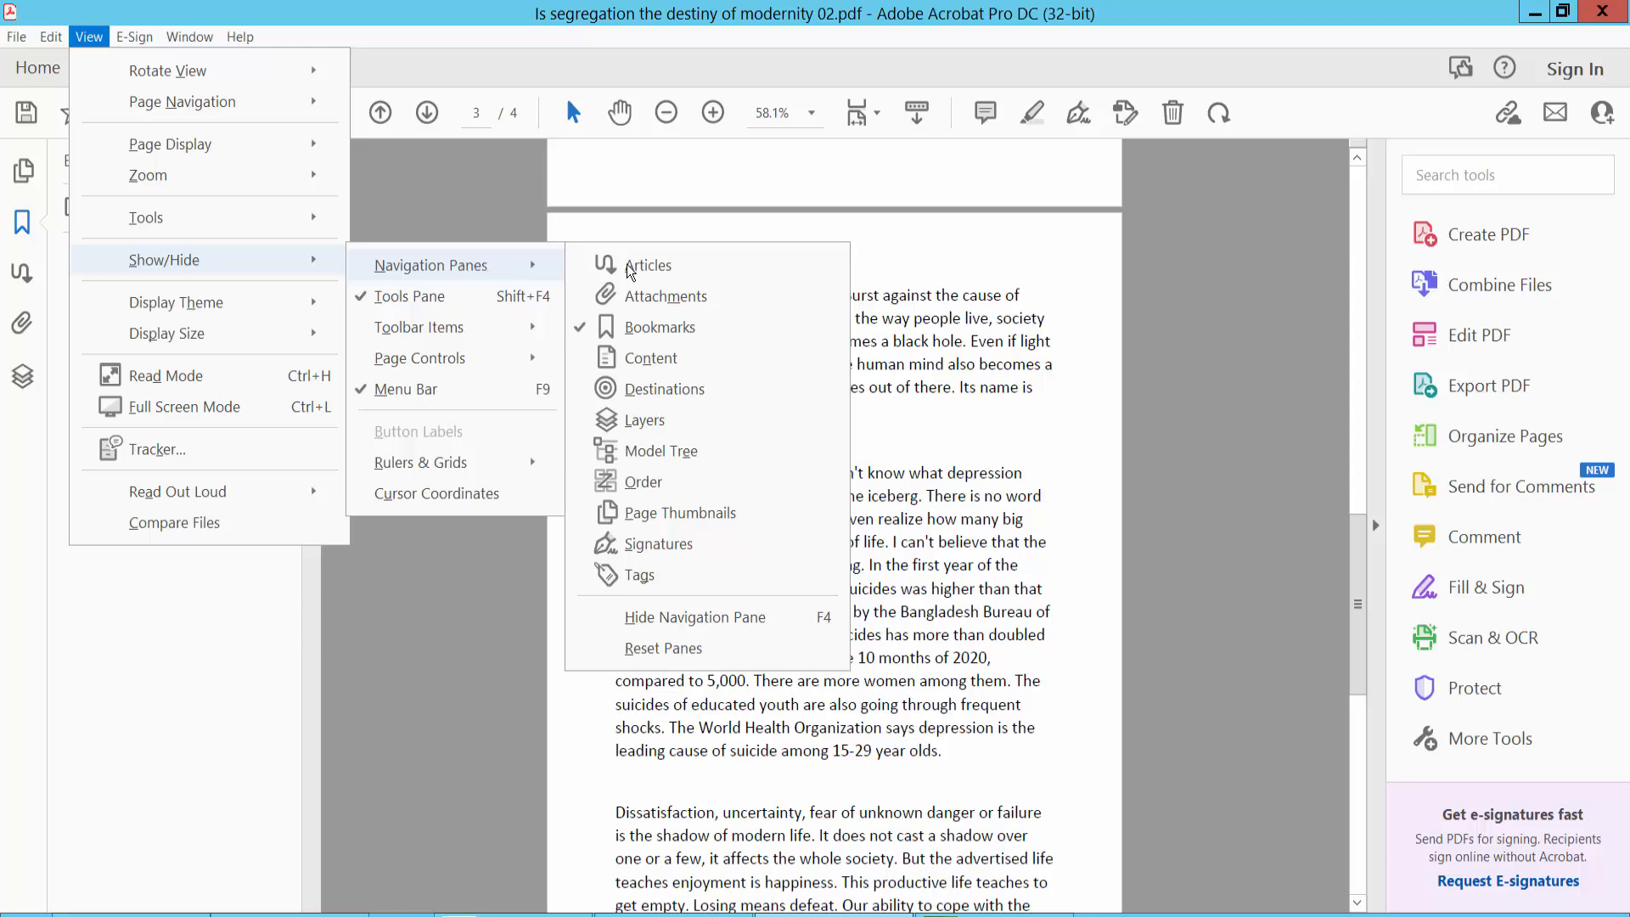
click(647, 264)
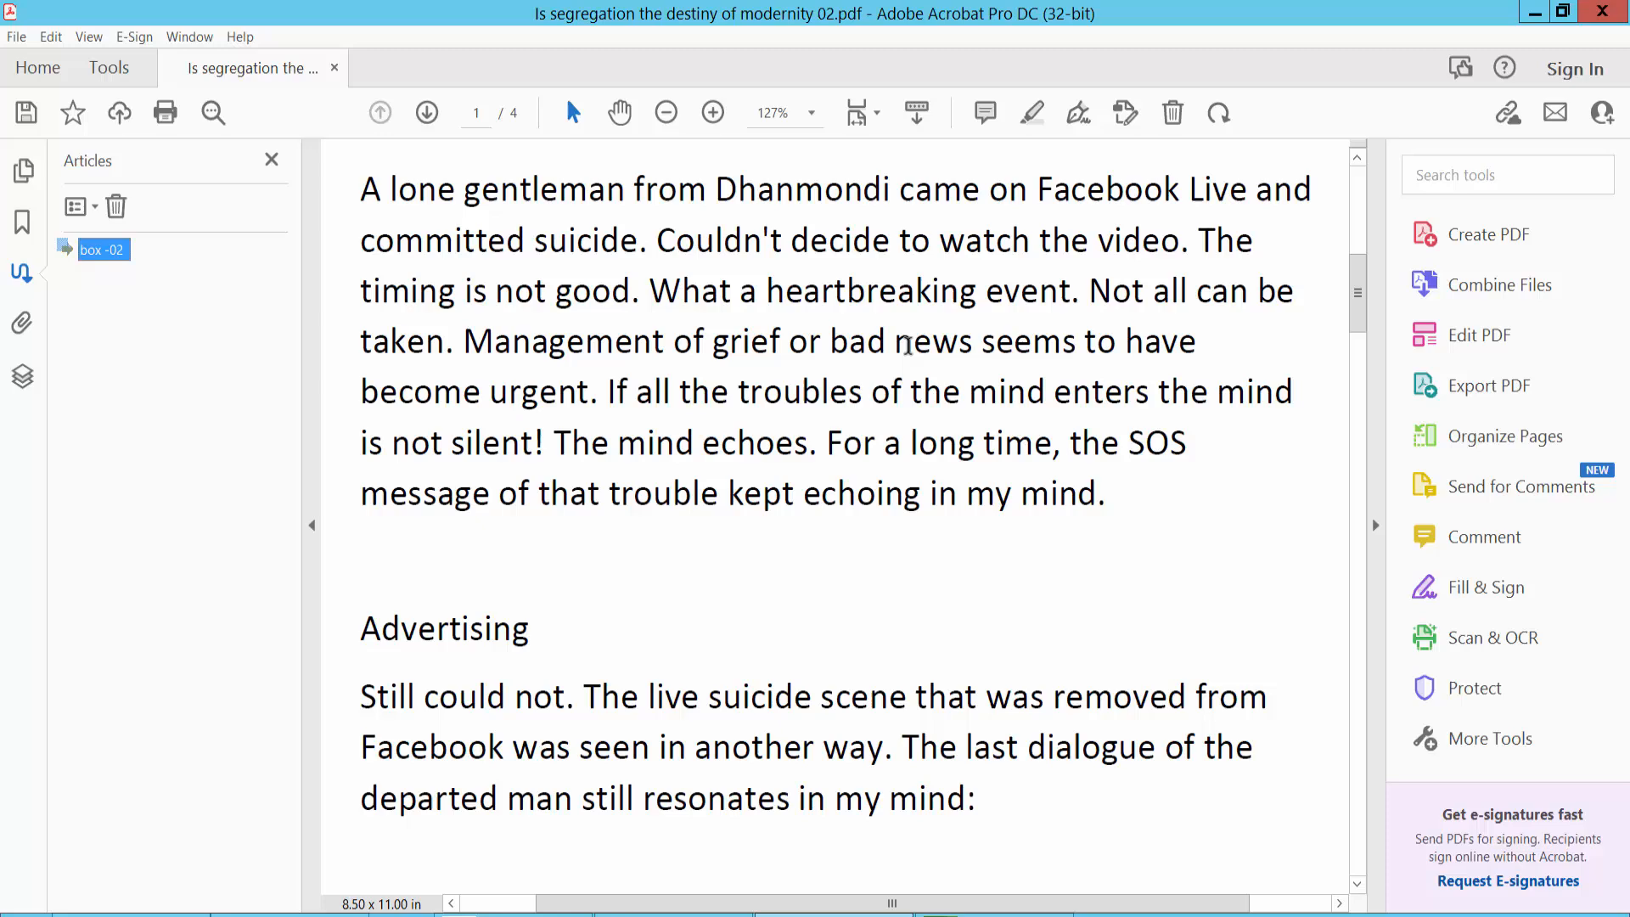
scroll(down, 3)
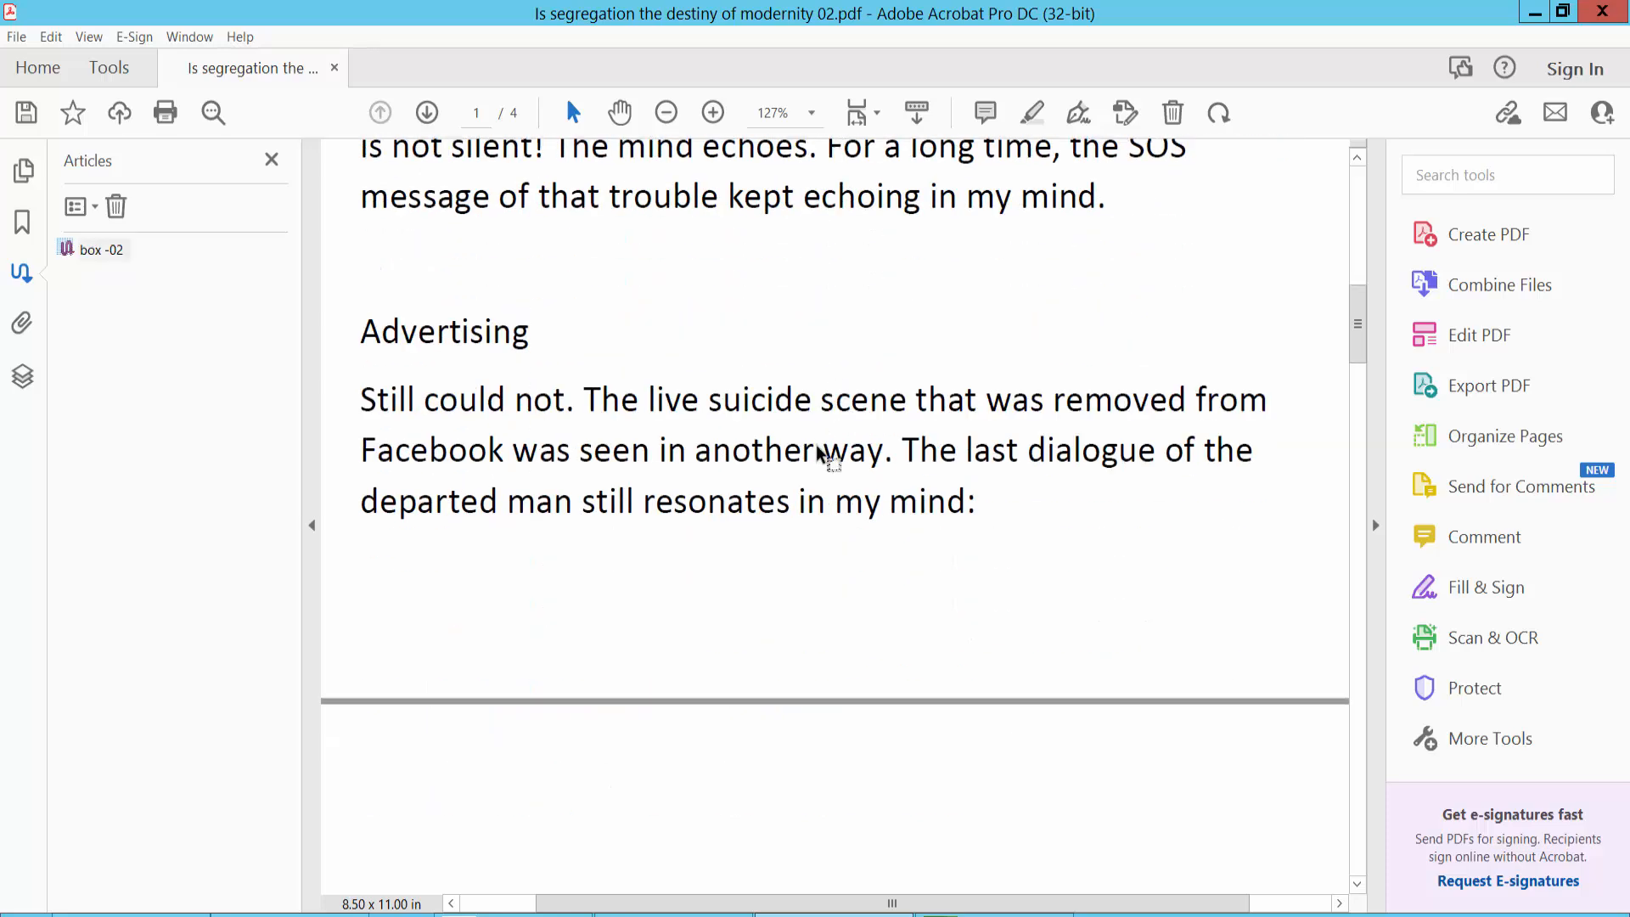
scroll(up, 3)
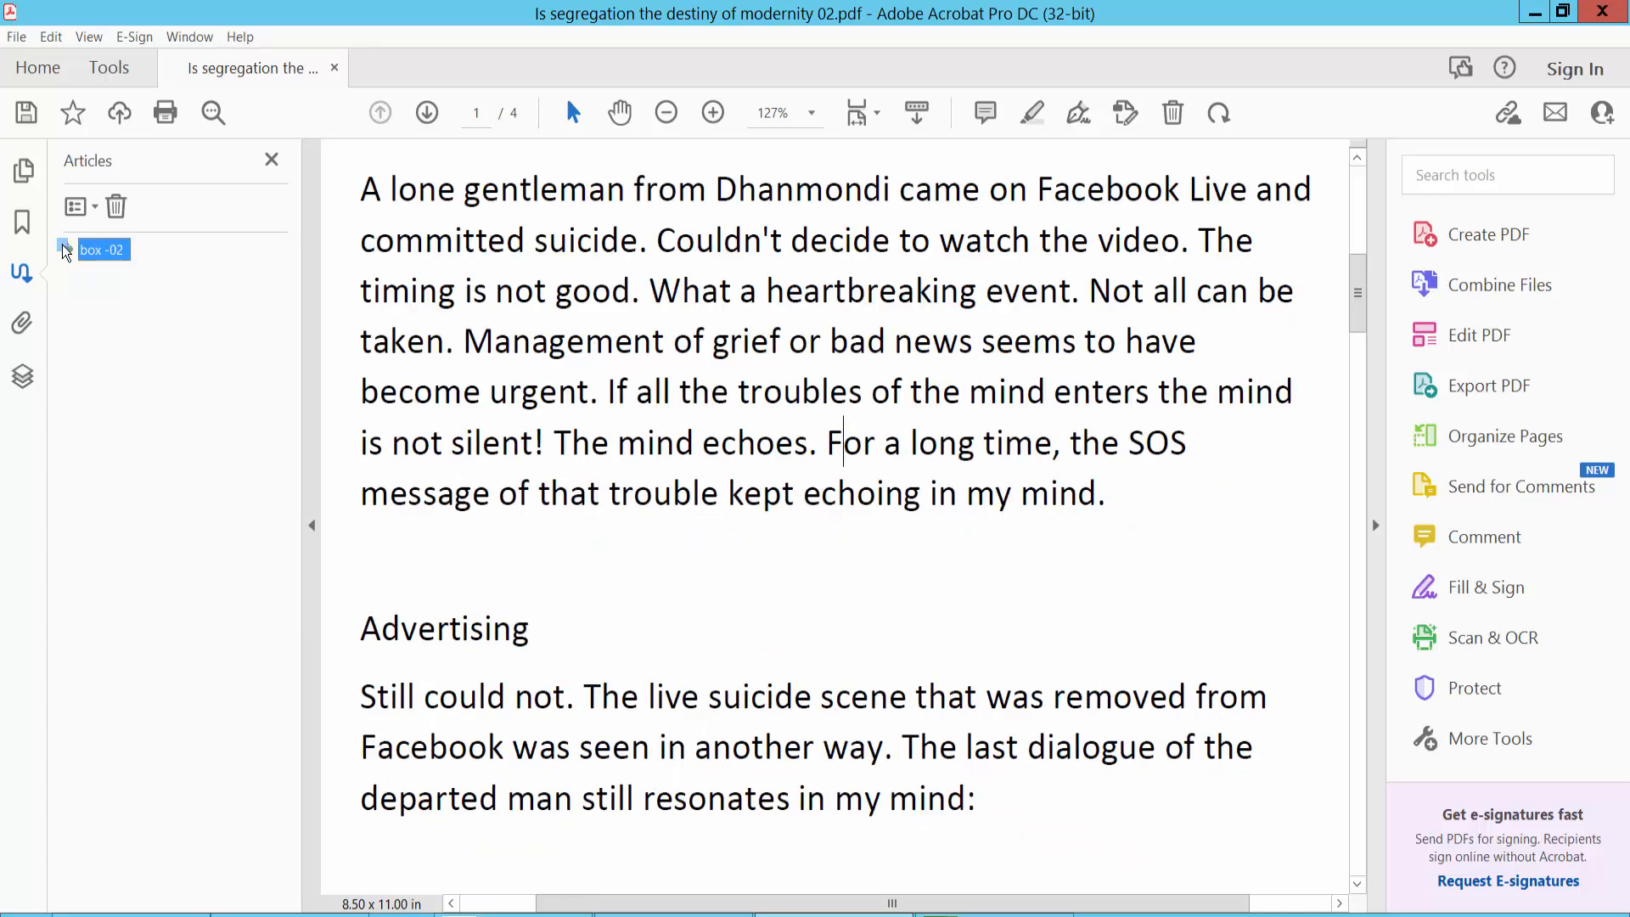
click(665, 112)
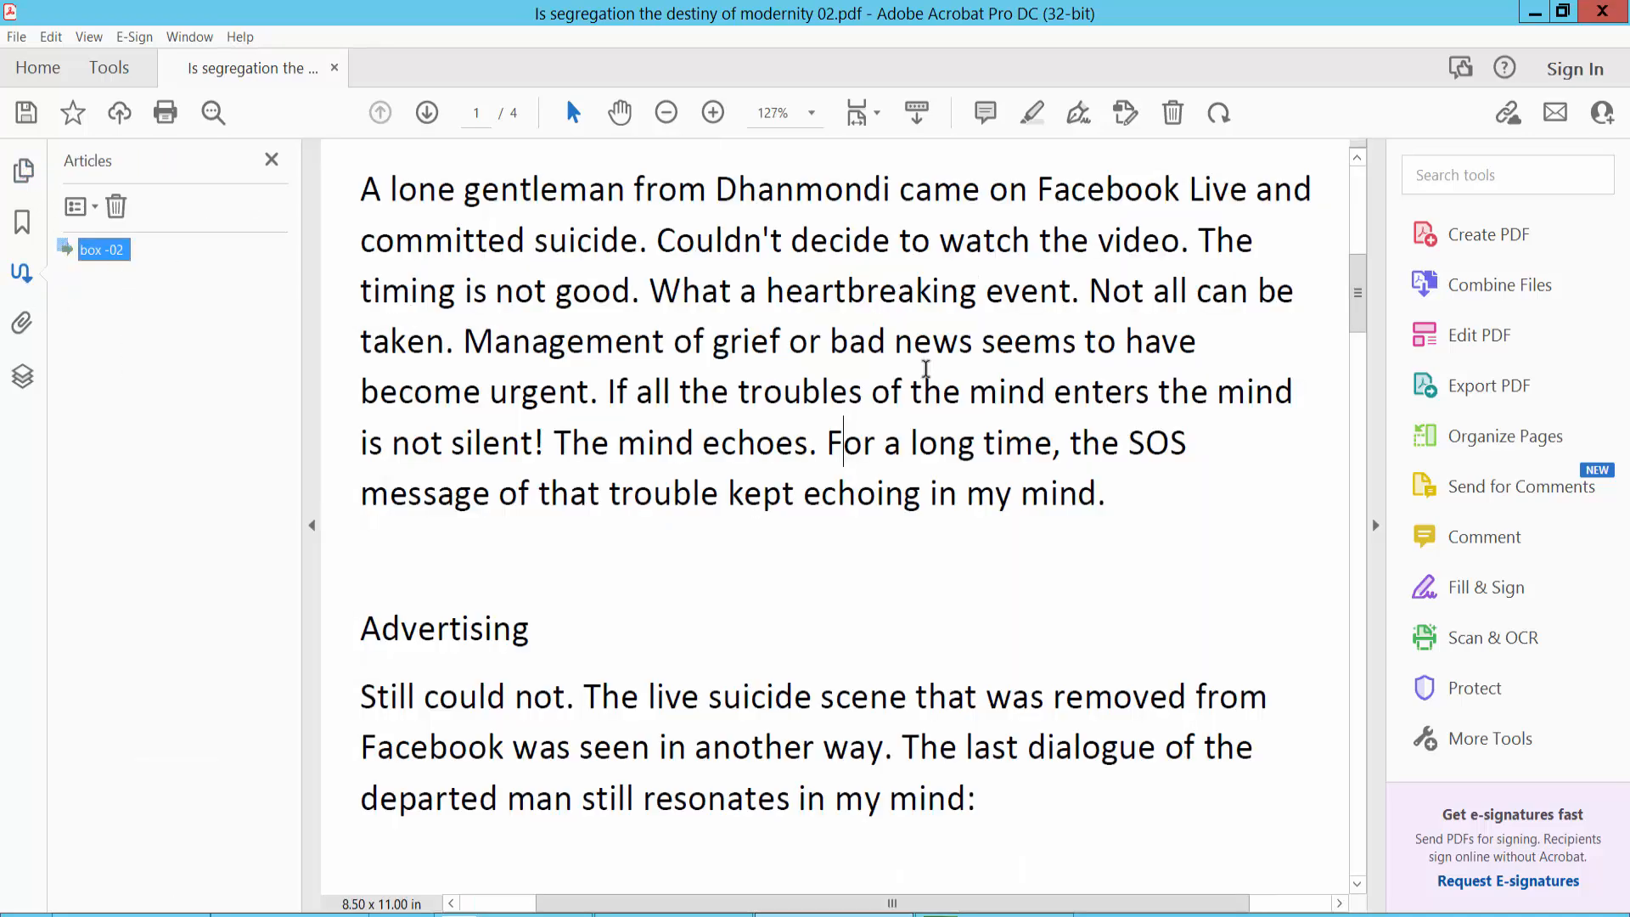
scroll(up, 3)
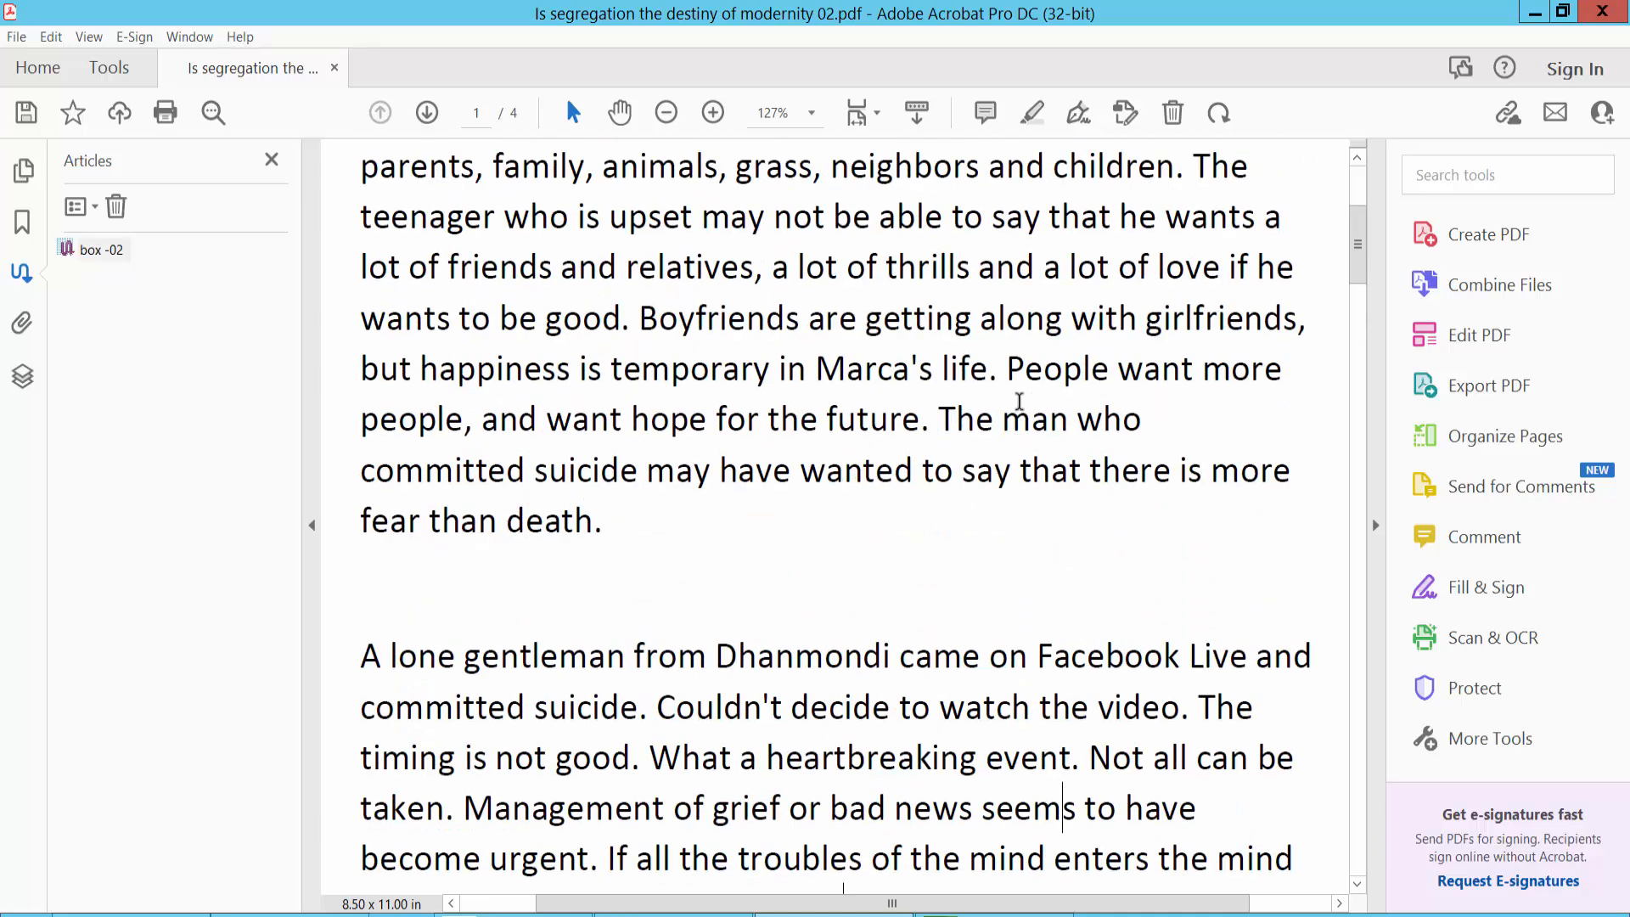
scroll(up, 3)
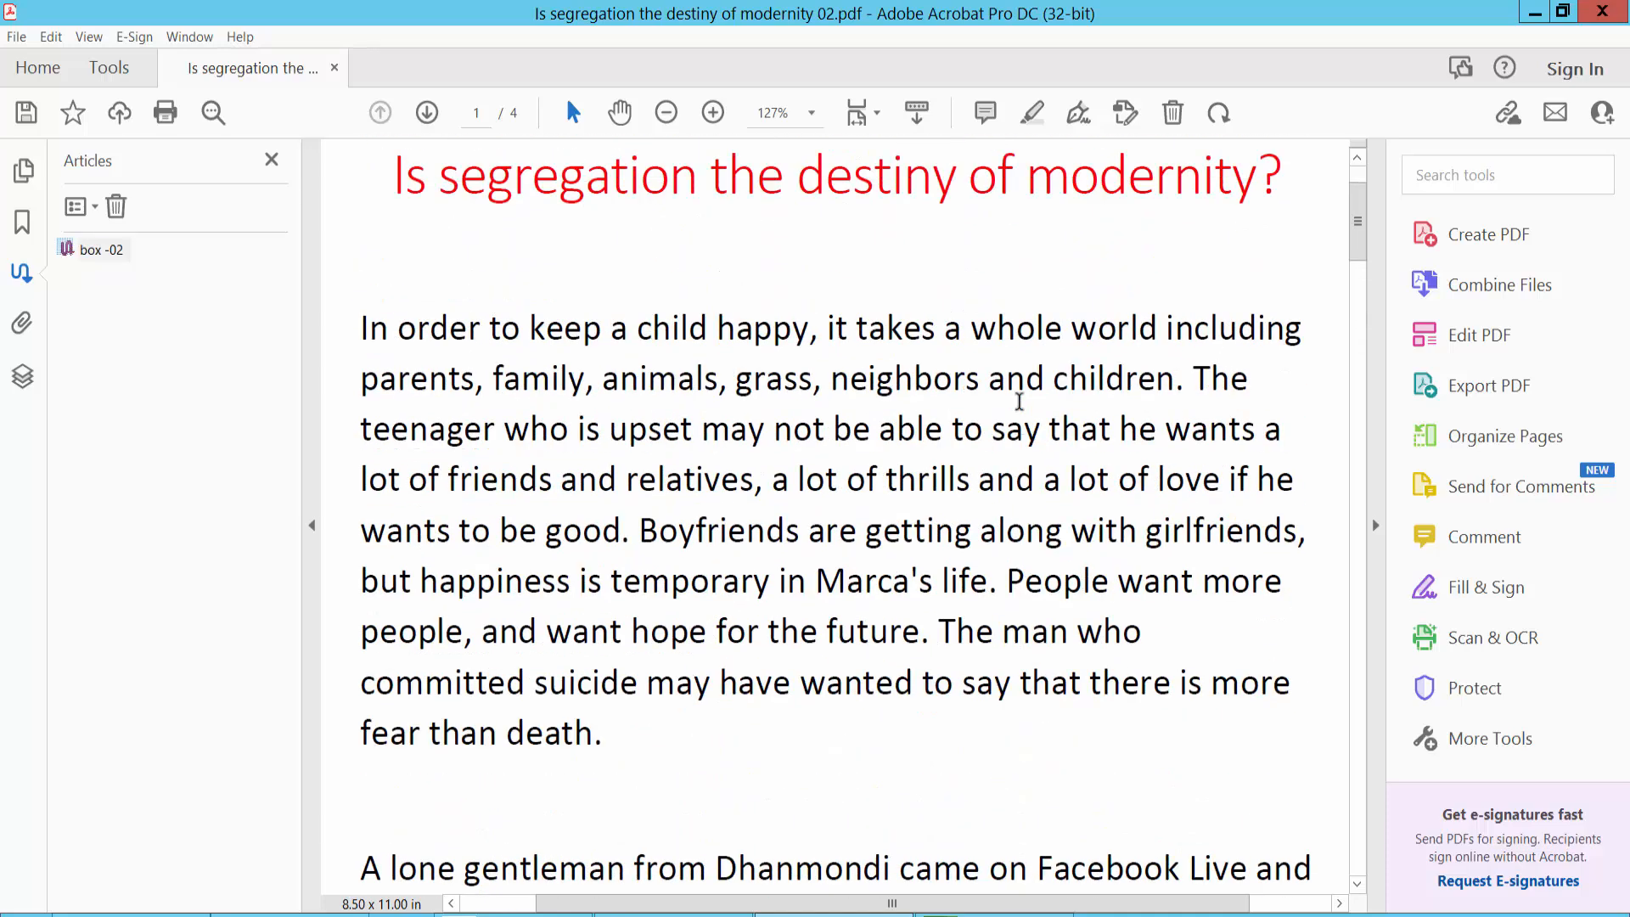